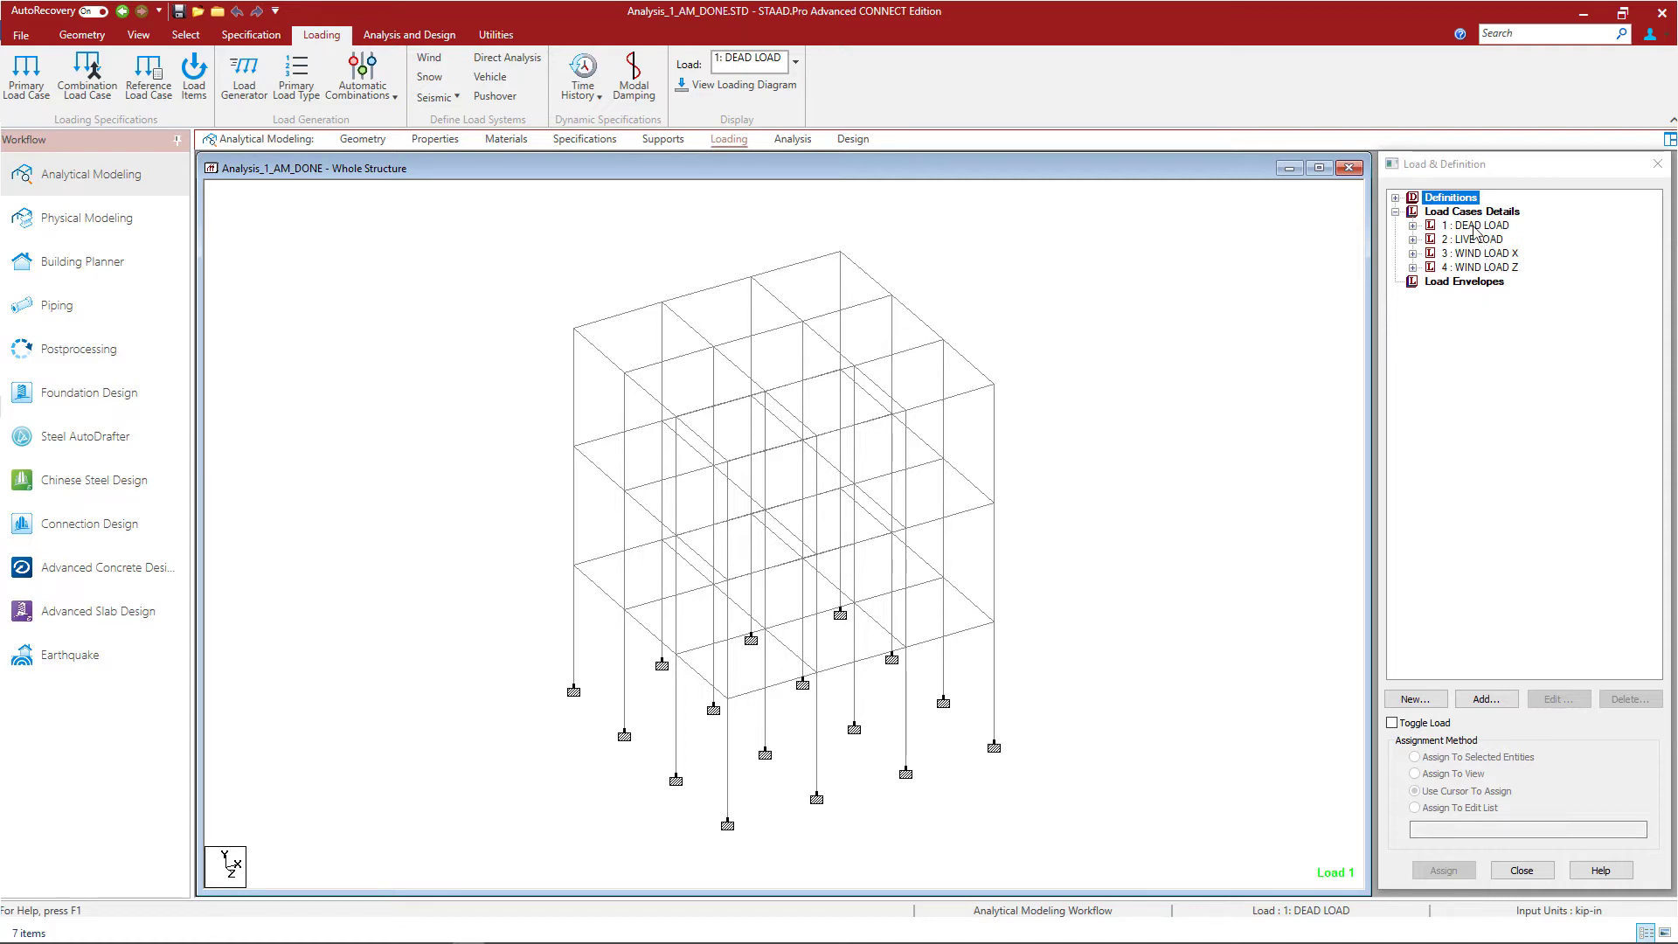
- Review the 1: DEAD LOAD case definition and expand it to show selfweight and trapezoidal loads
{"action": "left_click", "coordinate": [1557, 698]}
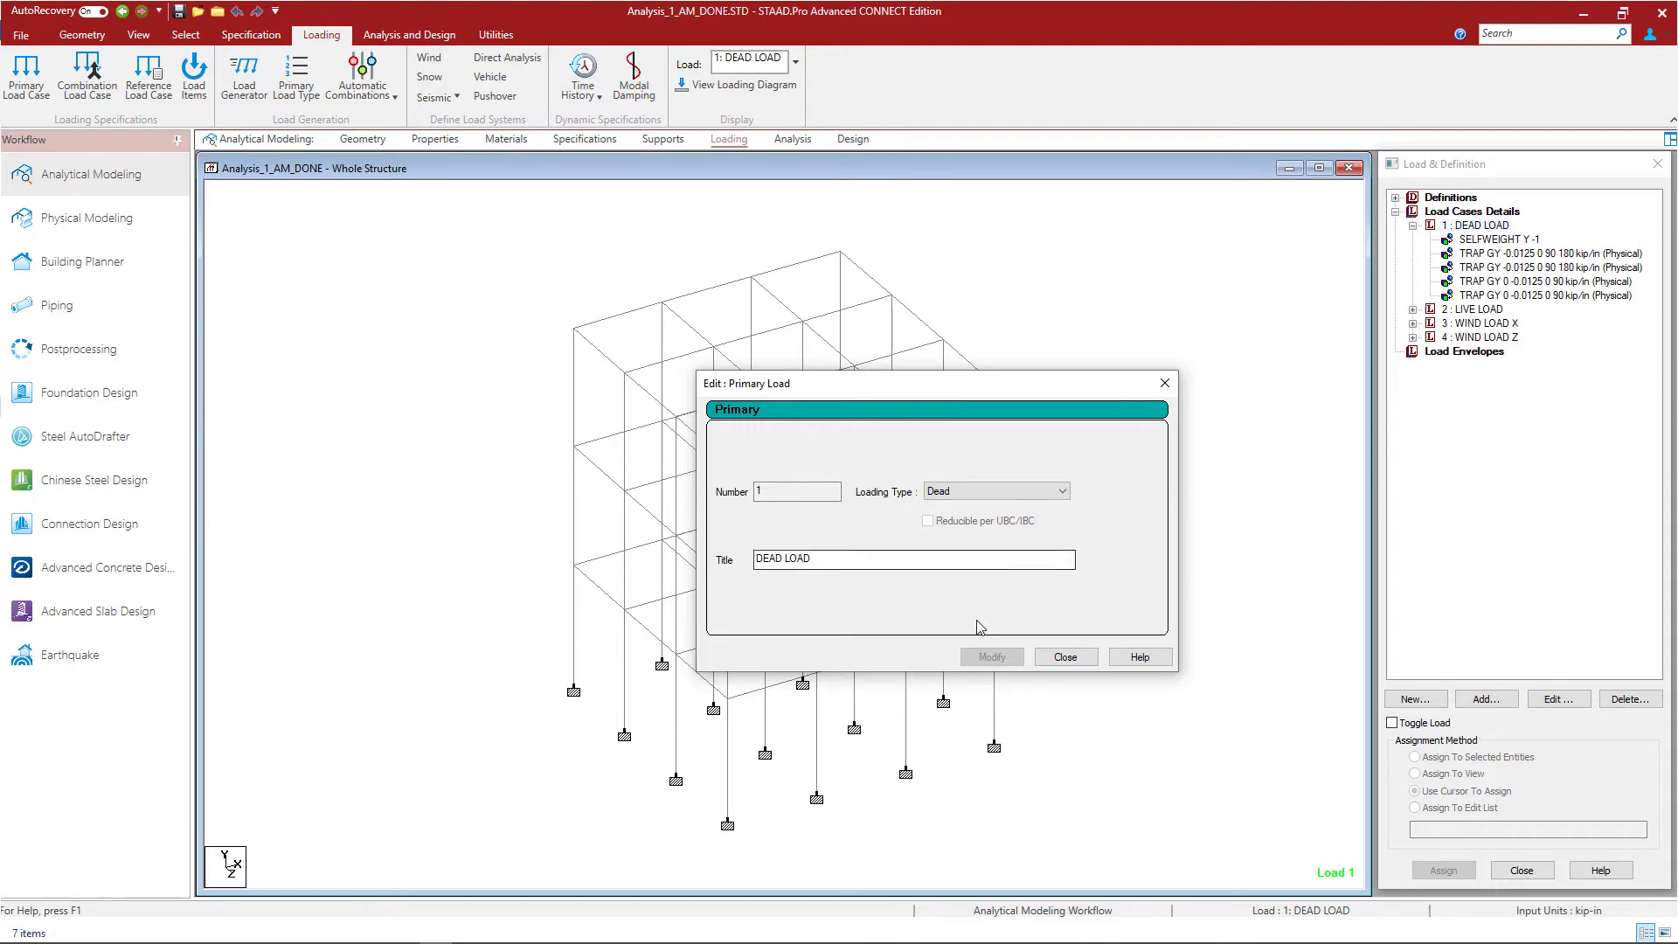
{"action": "left_click", "coordinate": [1065, 656]}
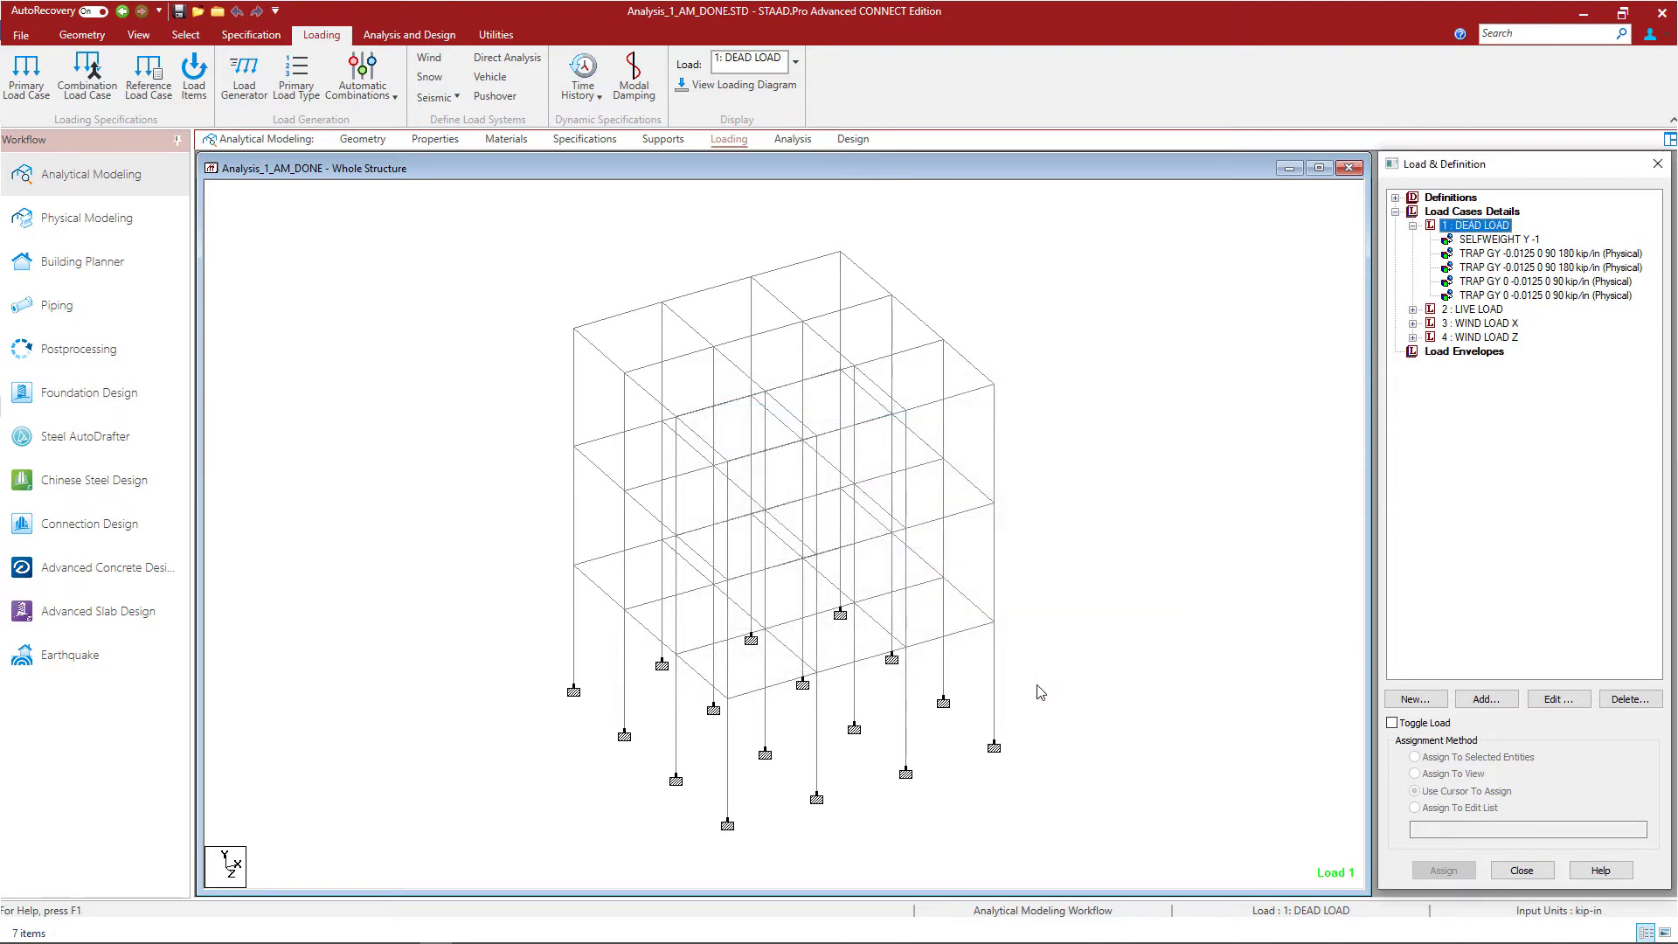
{"action": "mouse_move", "coordinate": [893, 720]}
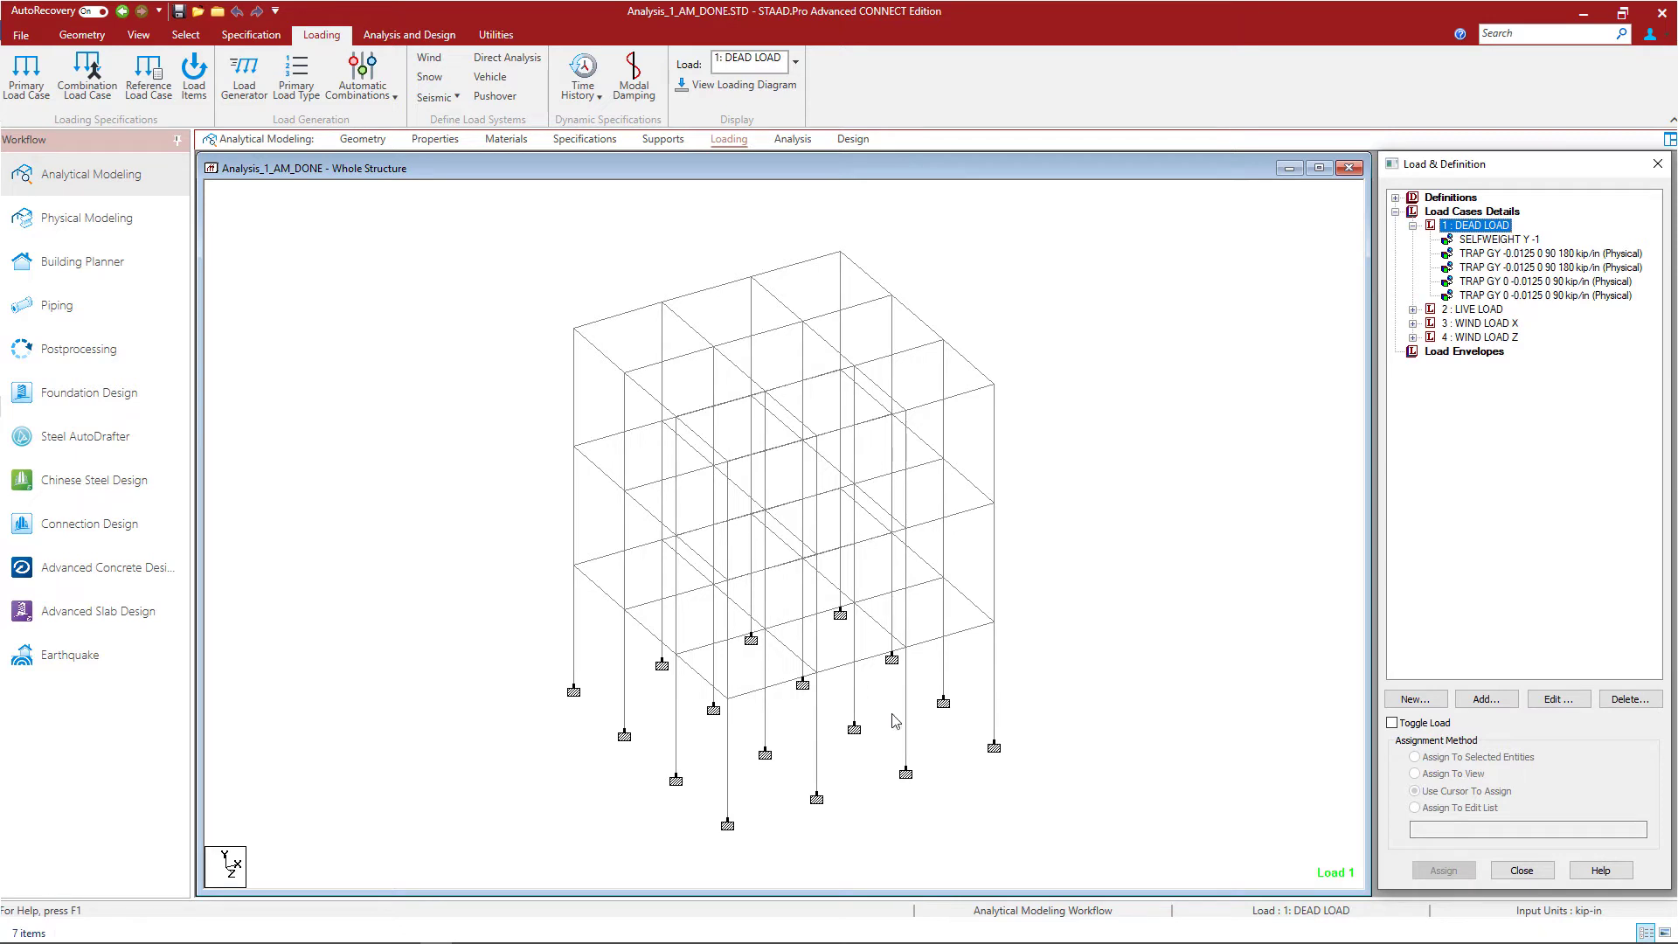
{"action": "mouse_move", "coordinate": [362, 217]}
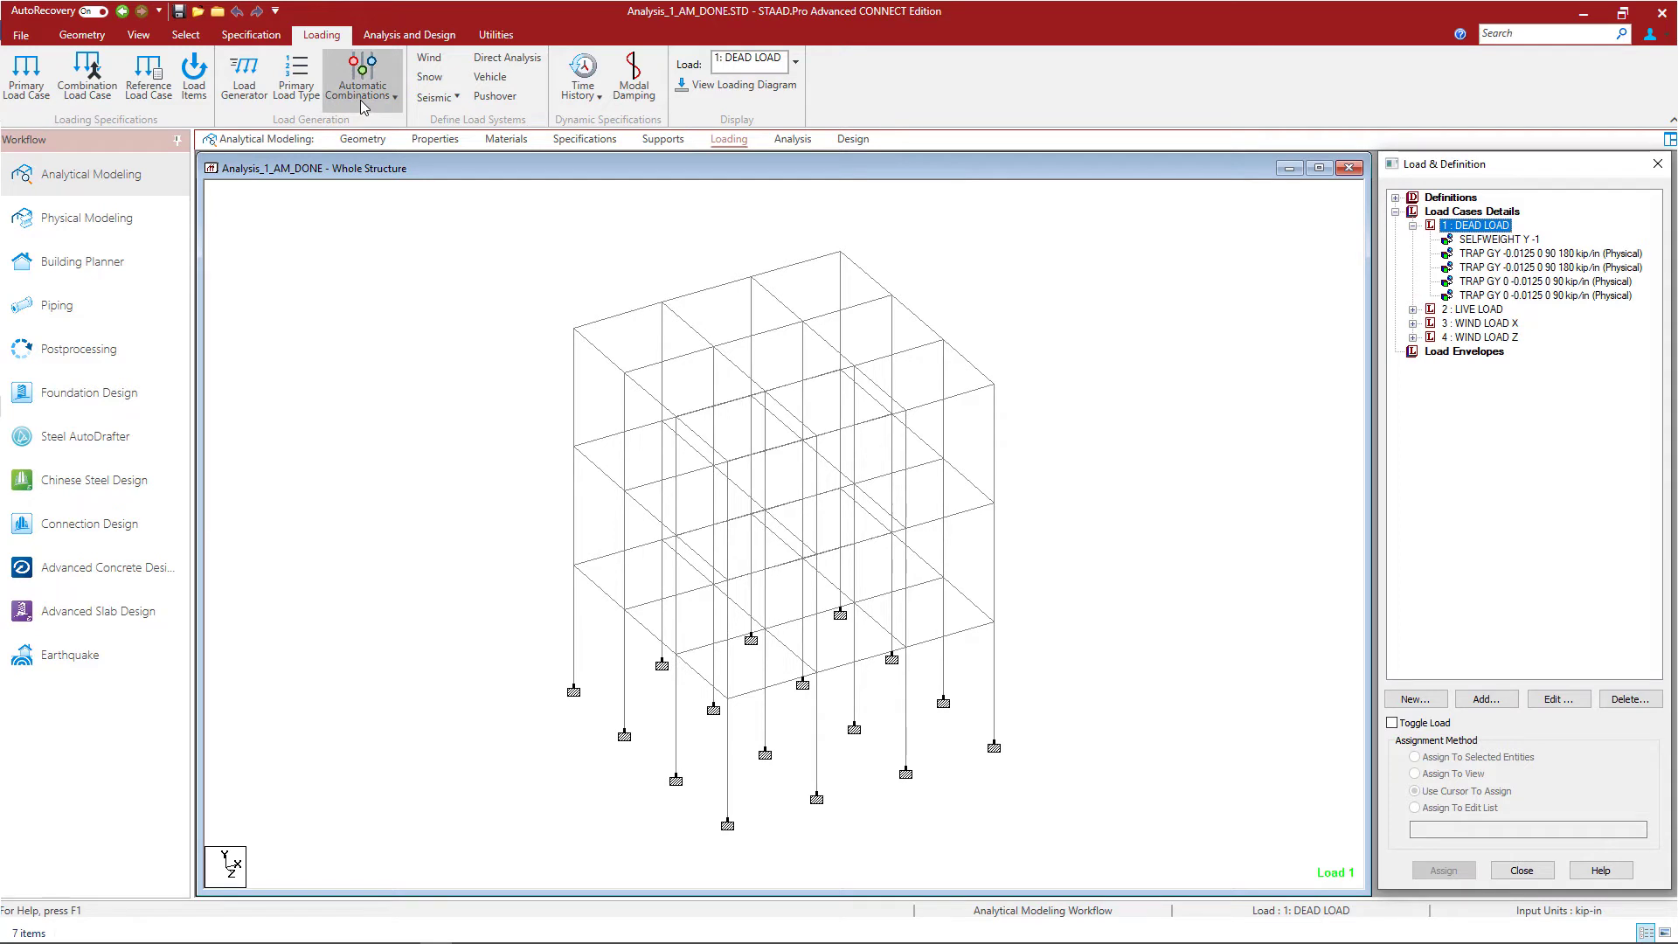
- Start Automatic Load Combinations from the Loading tab's Automatic Combinations menu
{"action": "left_click", "coordinate": [362, 76]}
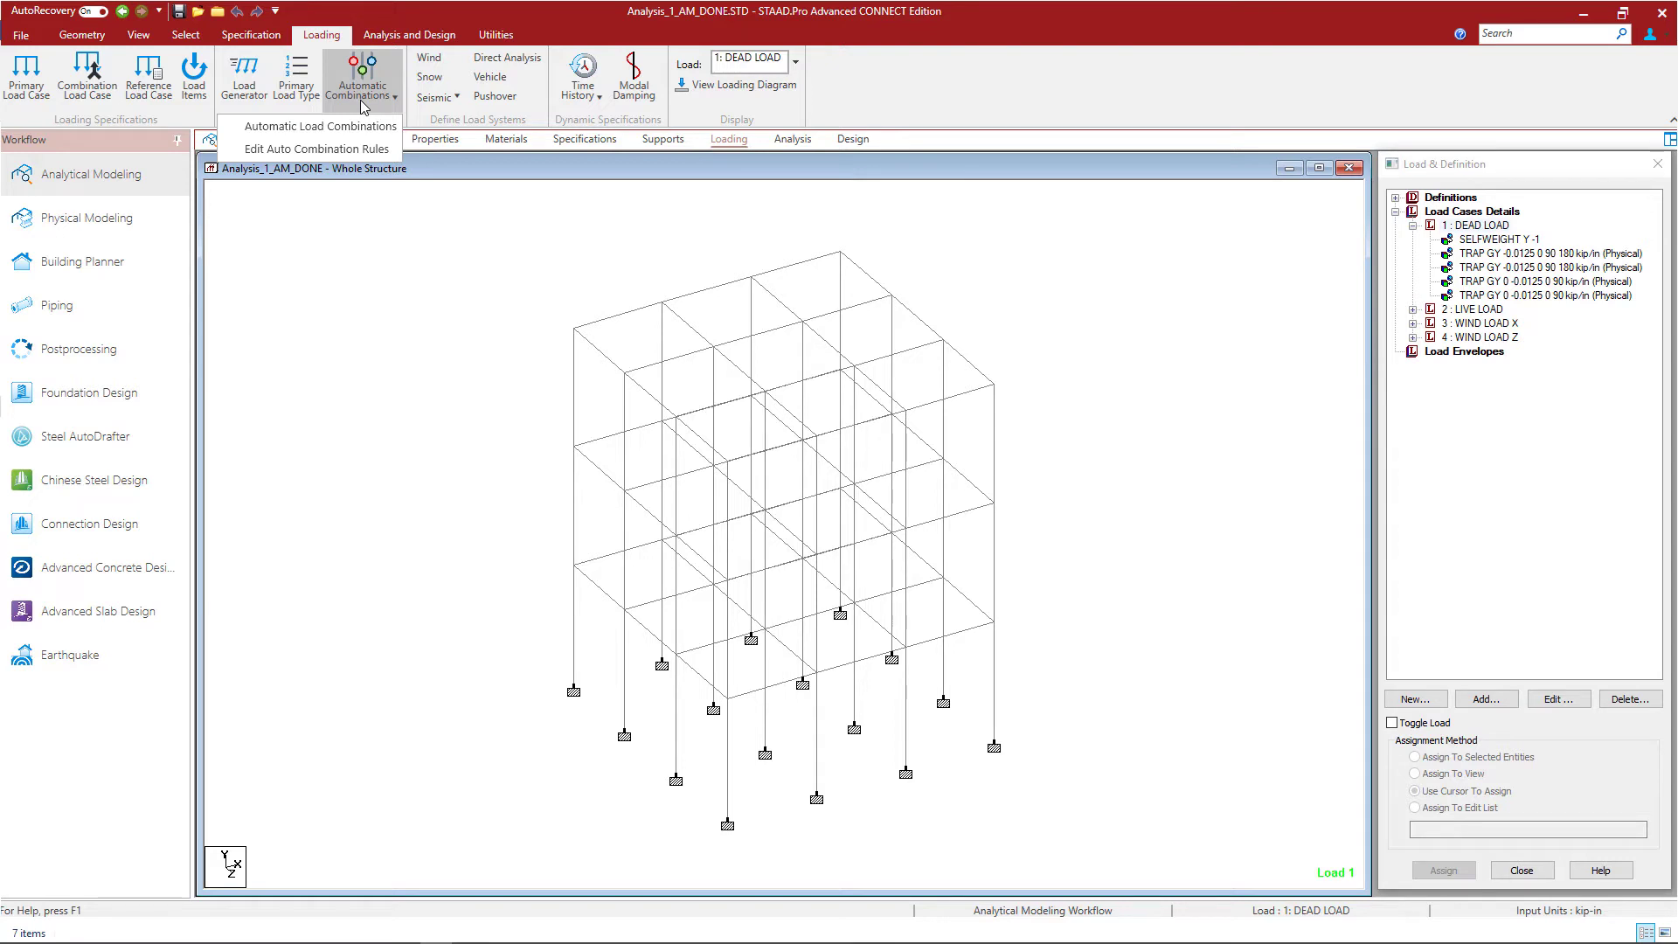
{"action": "mouse_move", "coordinate": [318, 126]}
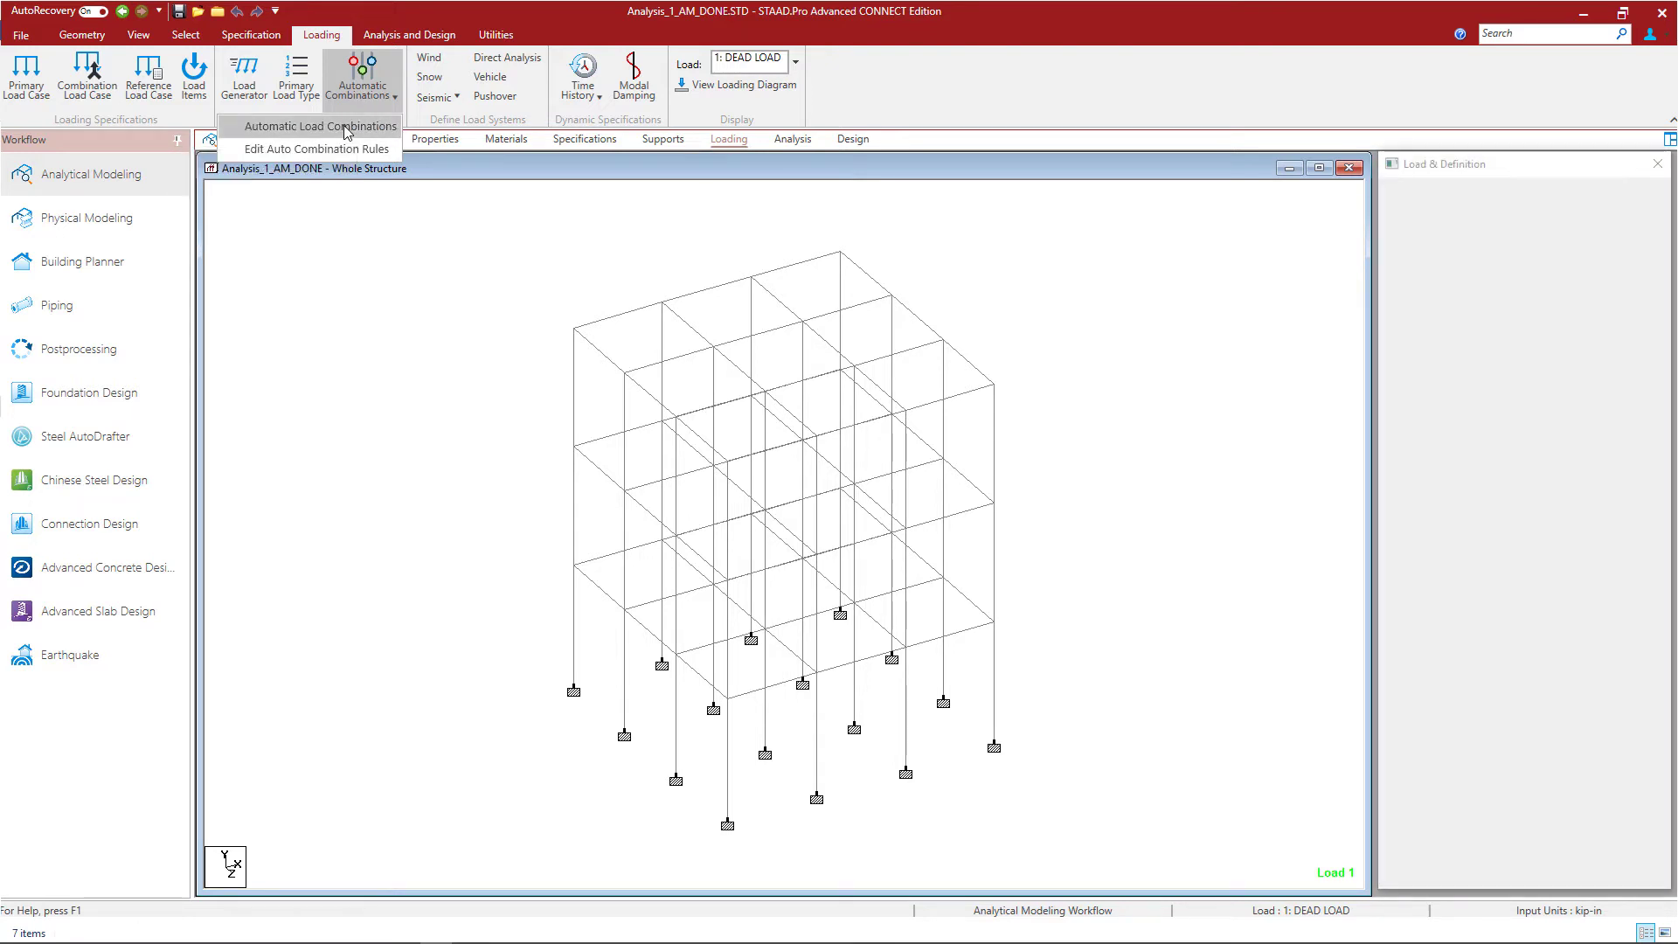
{"action": "left_click", "coordinate": [311, 126]}
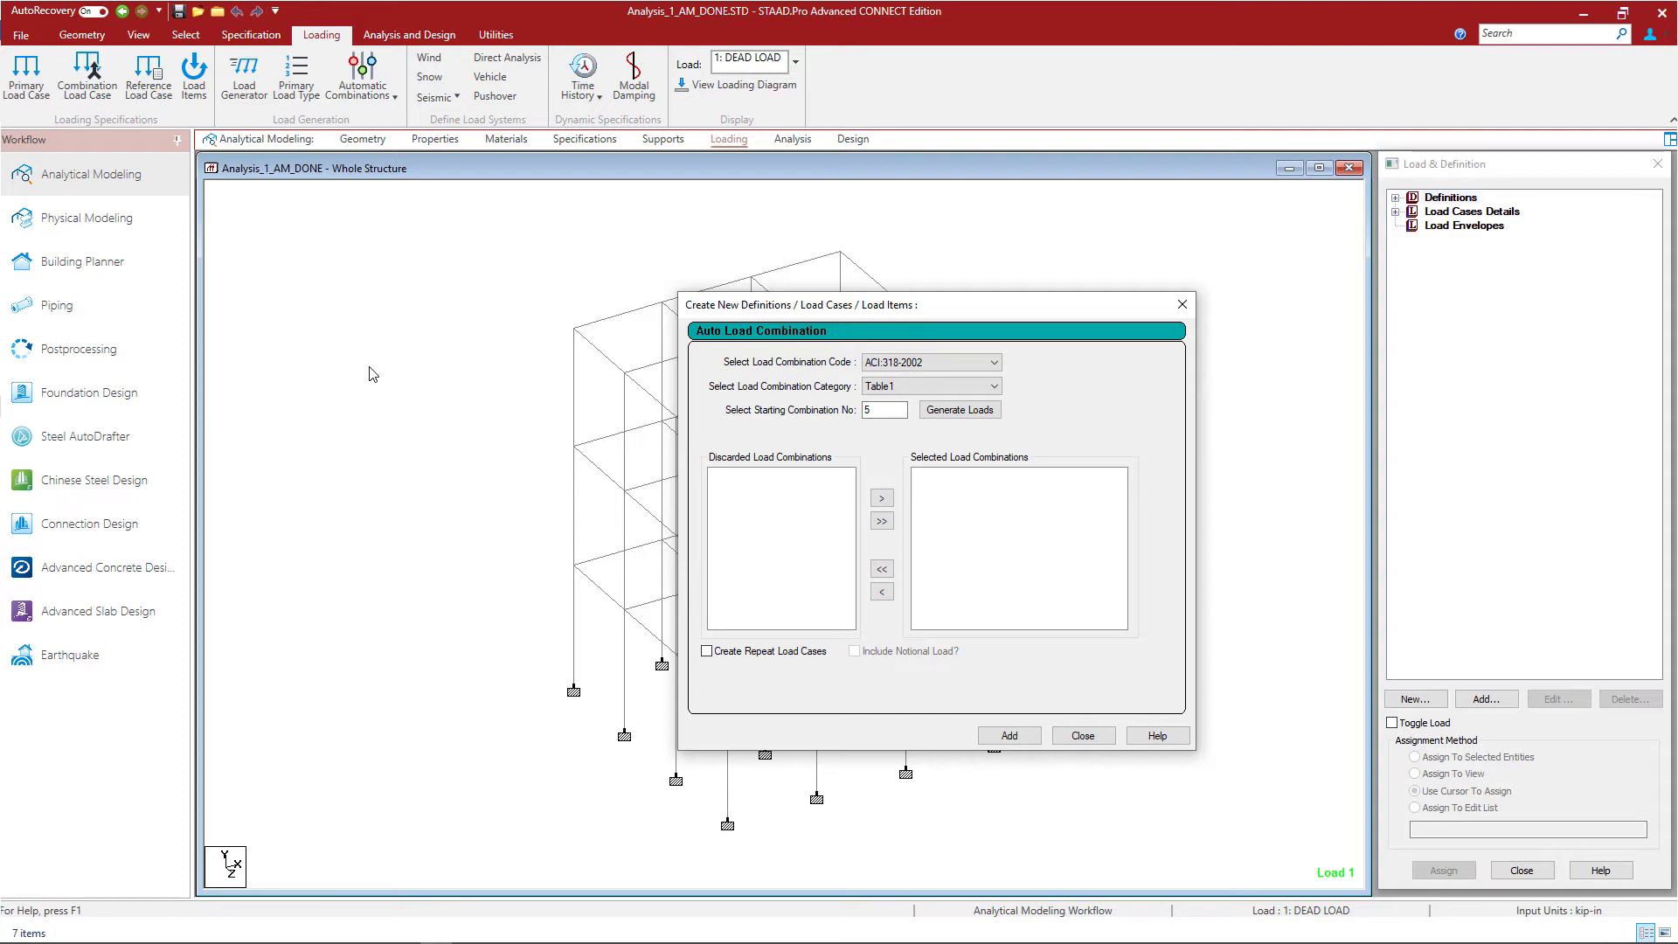
{"action": "mouse_move", "coordinate": [546, 426]}
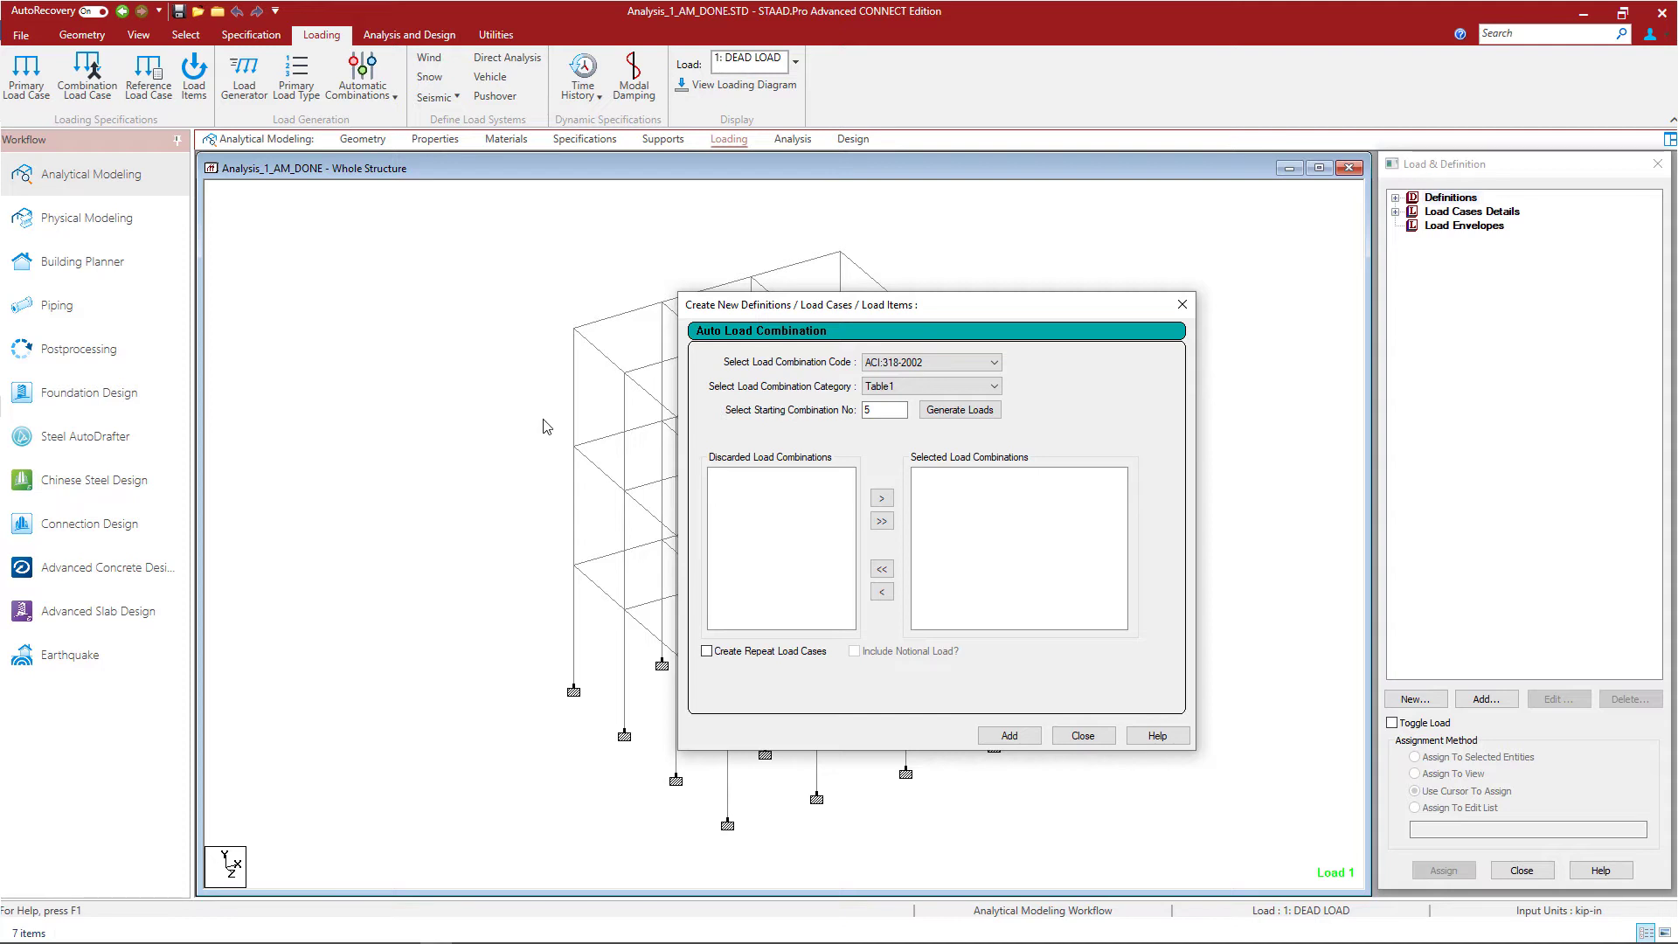
- Choose combination code ASCE7-16 with category StrengthDesignL0<100psf, starting number 5
{"action": "left_click", "coordinate": [993, 362]}
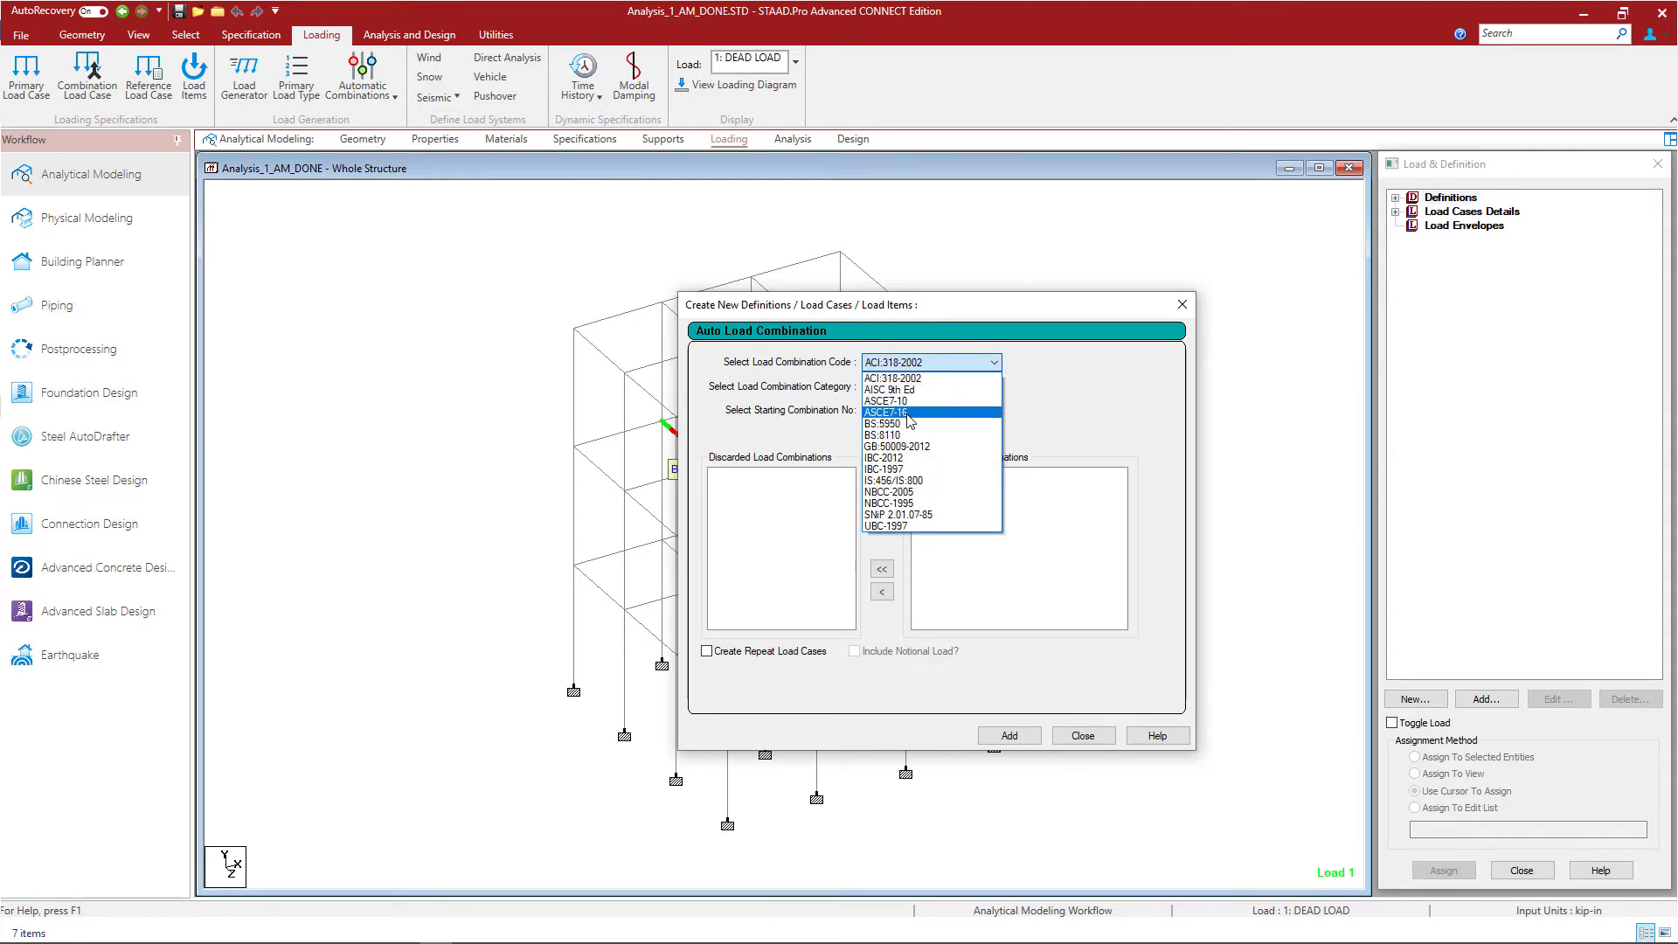
{"action": "left_click", "coordinate": [887, 413]}
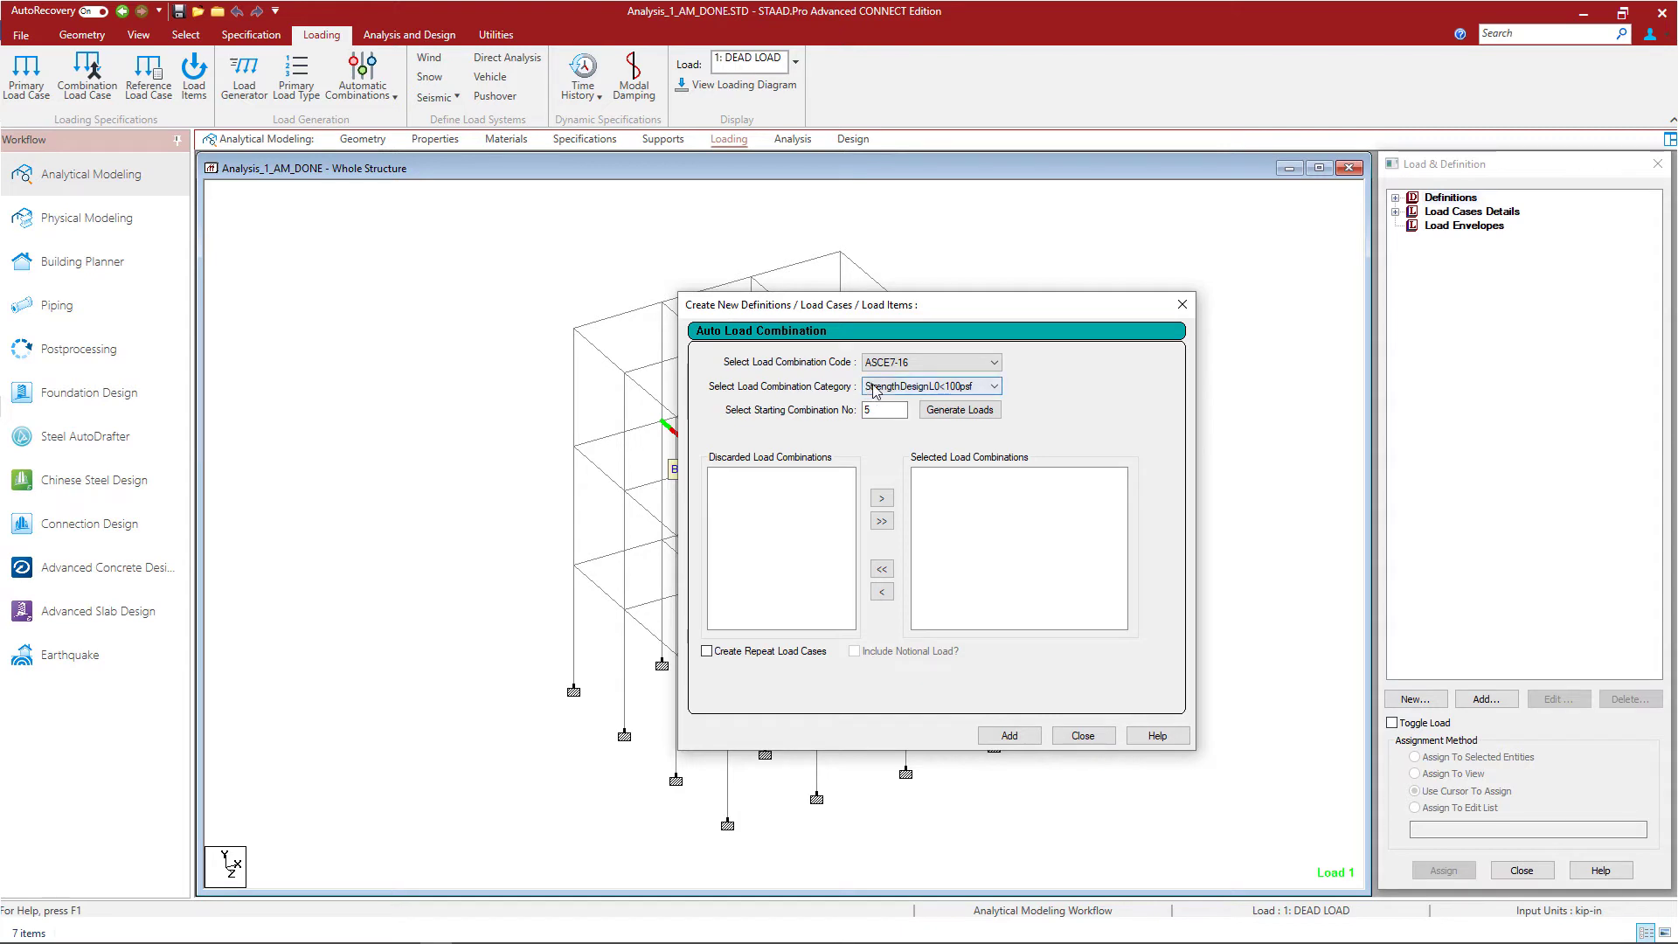
{"action": "left_click", "coordinate": [991, 385]}
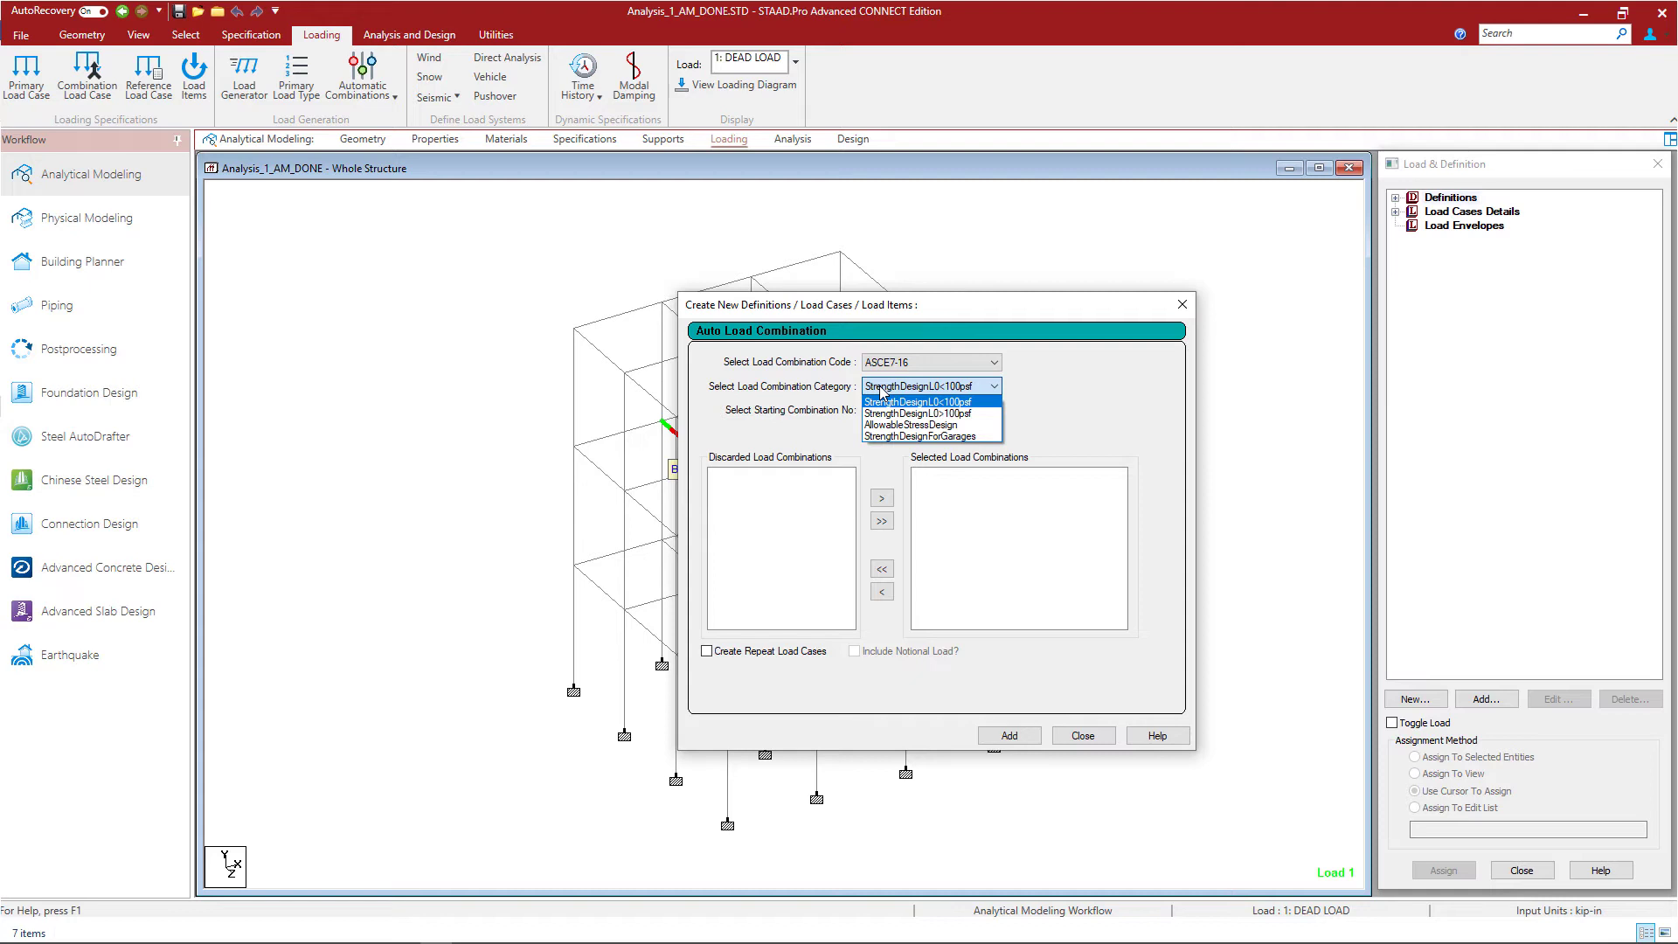
{"action": "left_click", "coordinate": [927, 401]}
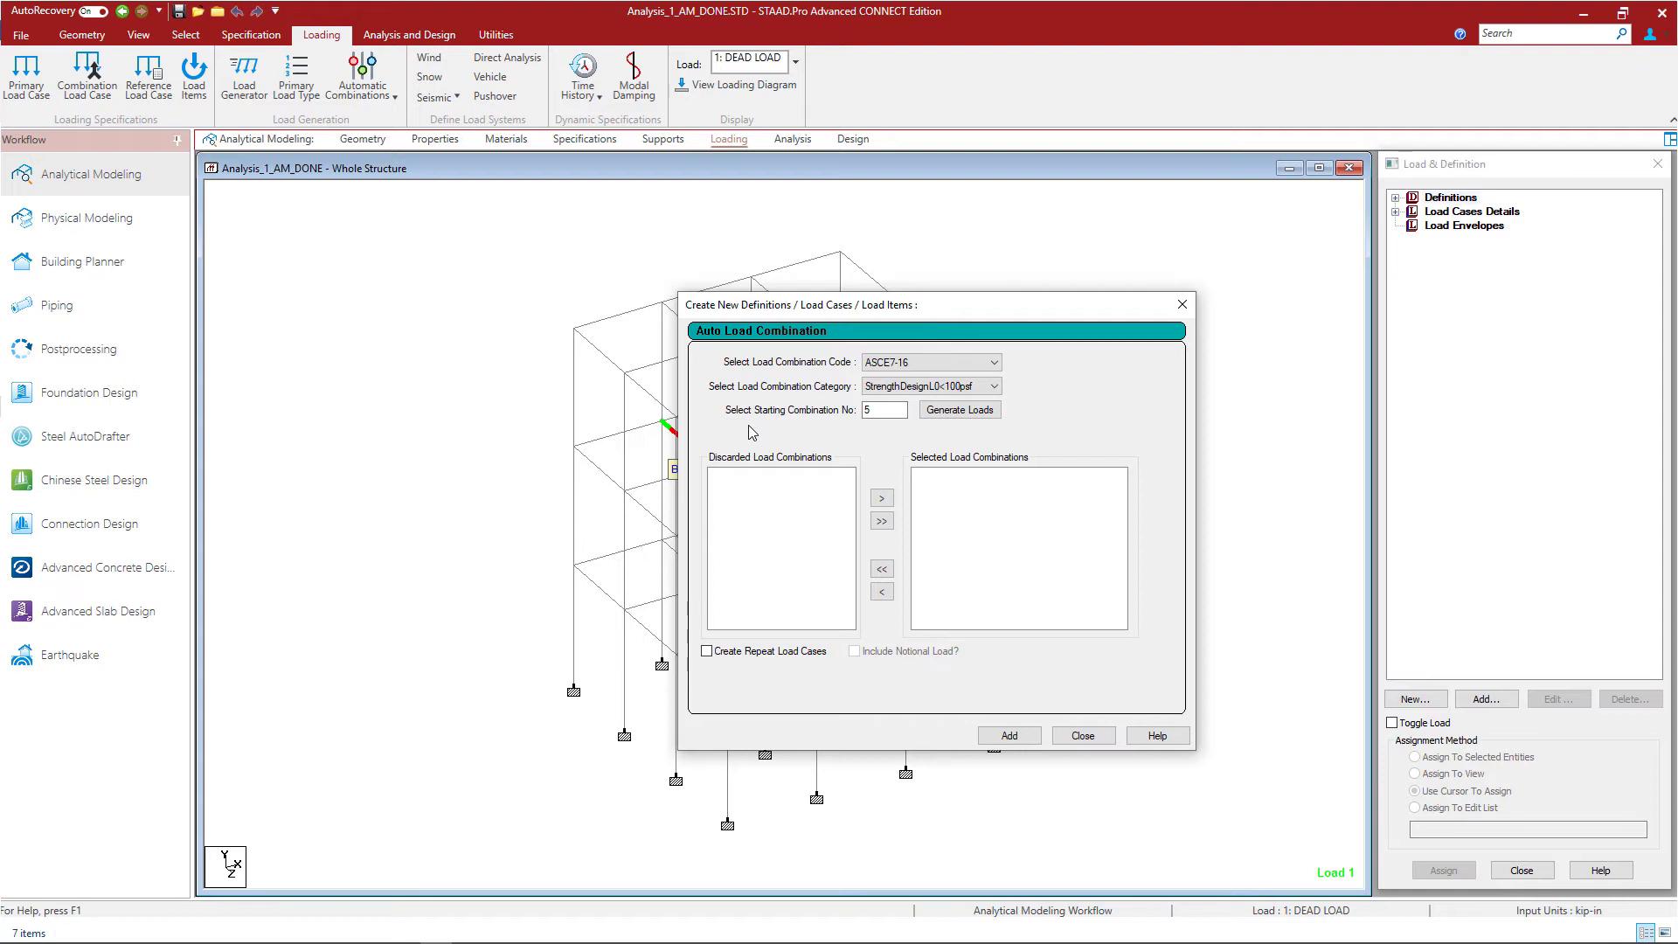
{"action": "mouse_move", "coordinate": [991, 413]}
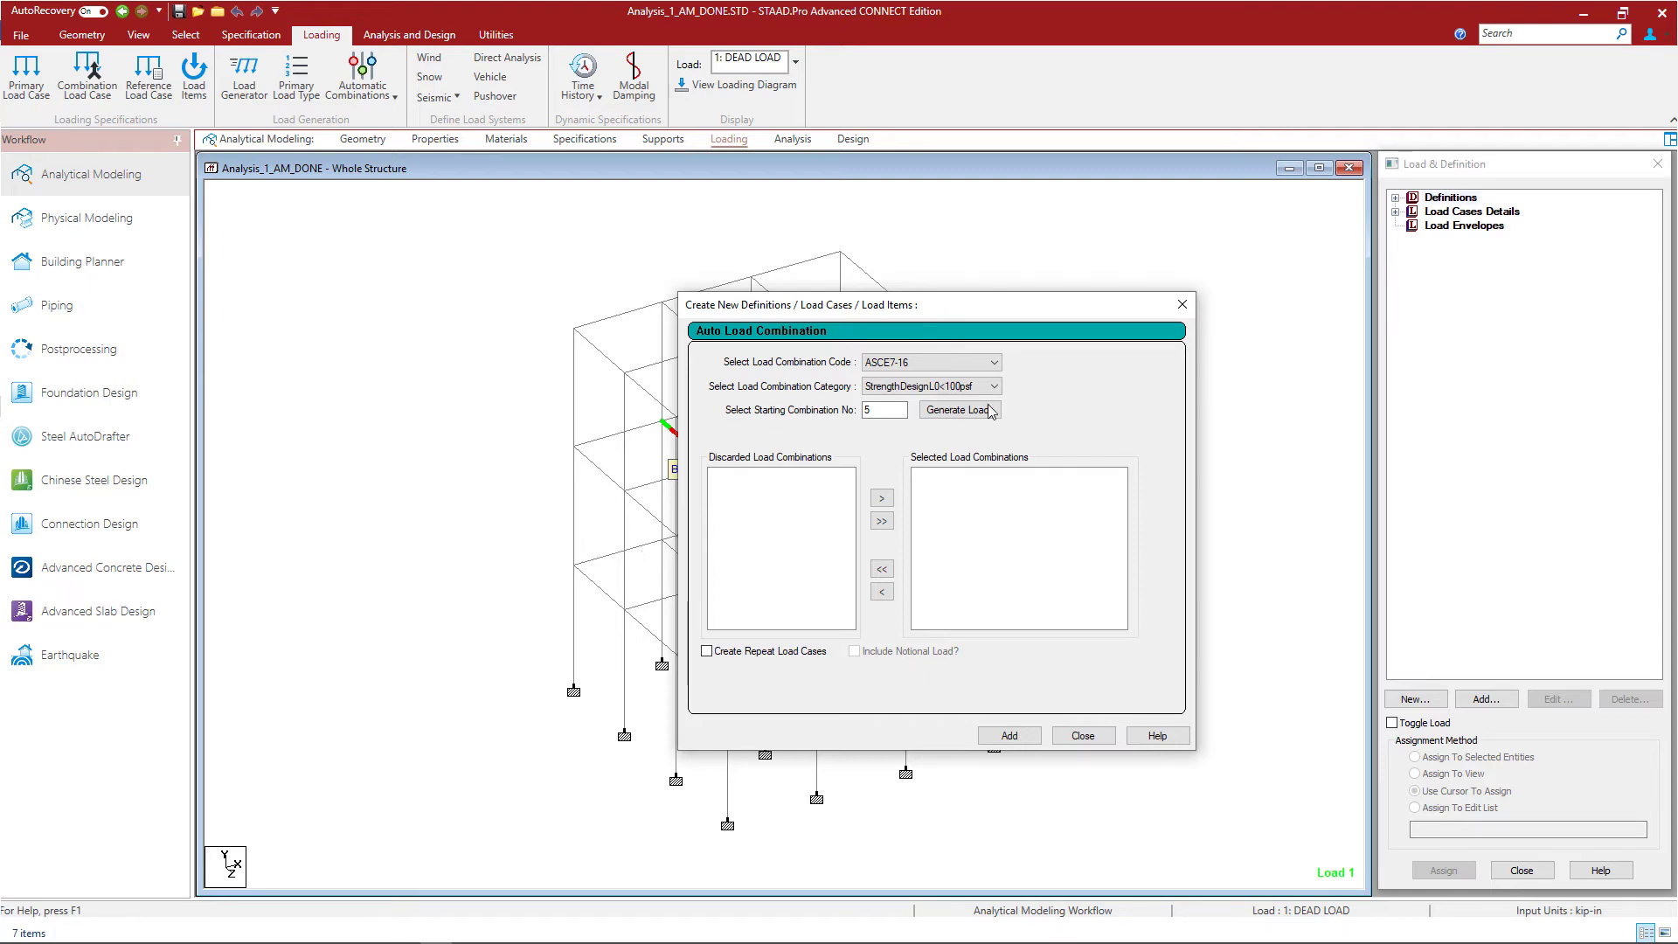
- Generate the ten ASCE7-16 combinations (cases 5-14) and add them to the load definitions
{"action": "left_click", "coordinate": [959, 409]}
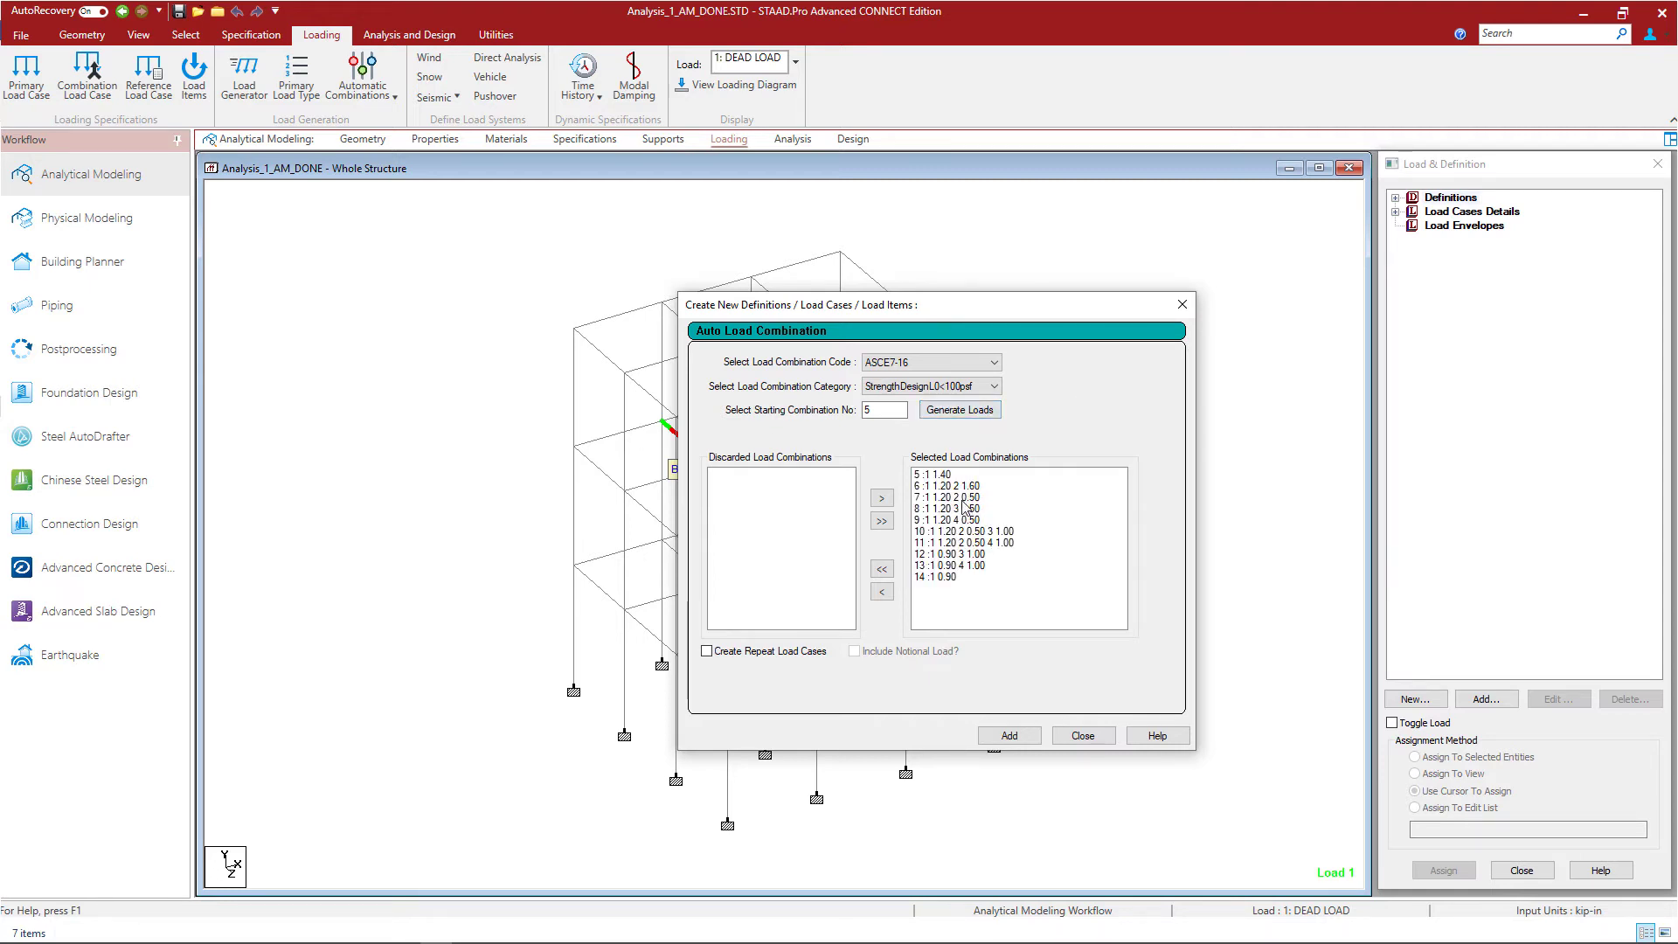
{"action": "mouse_move", "coordinate": [970, 650]}
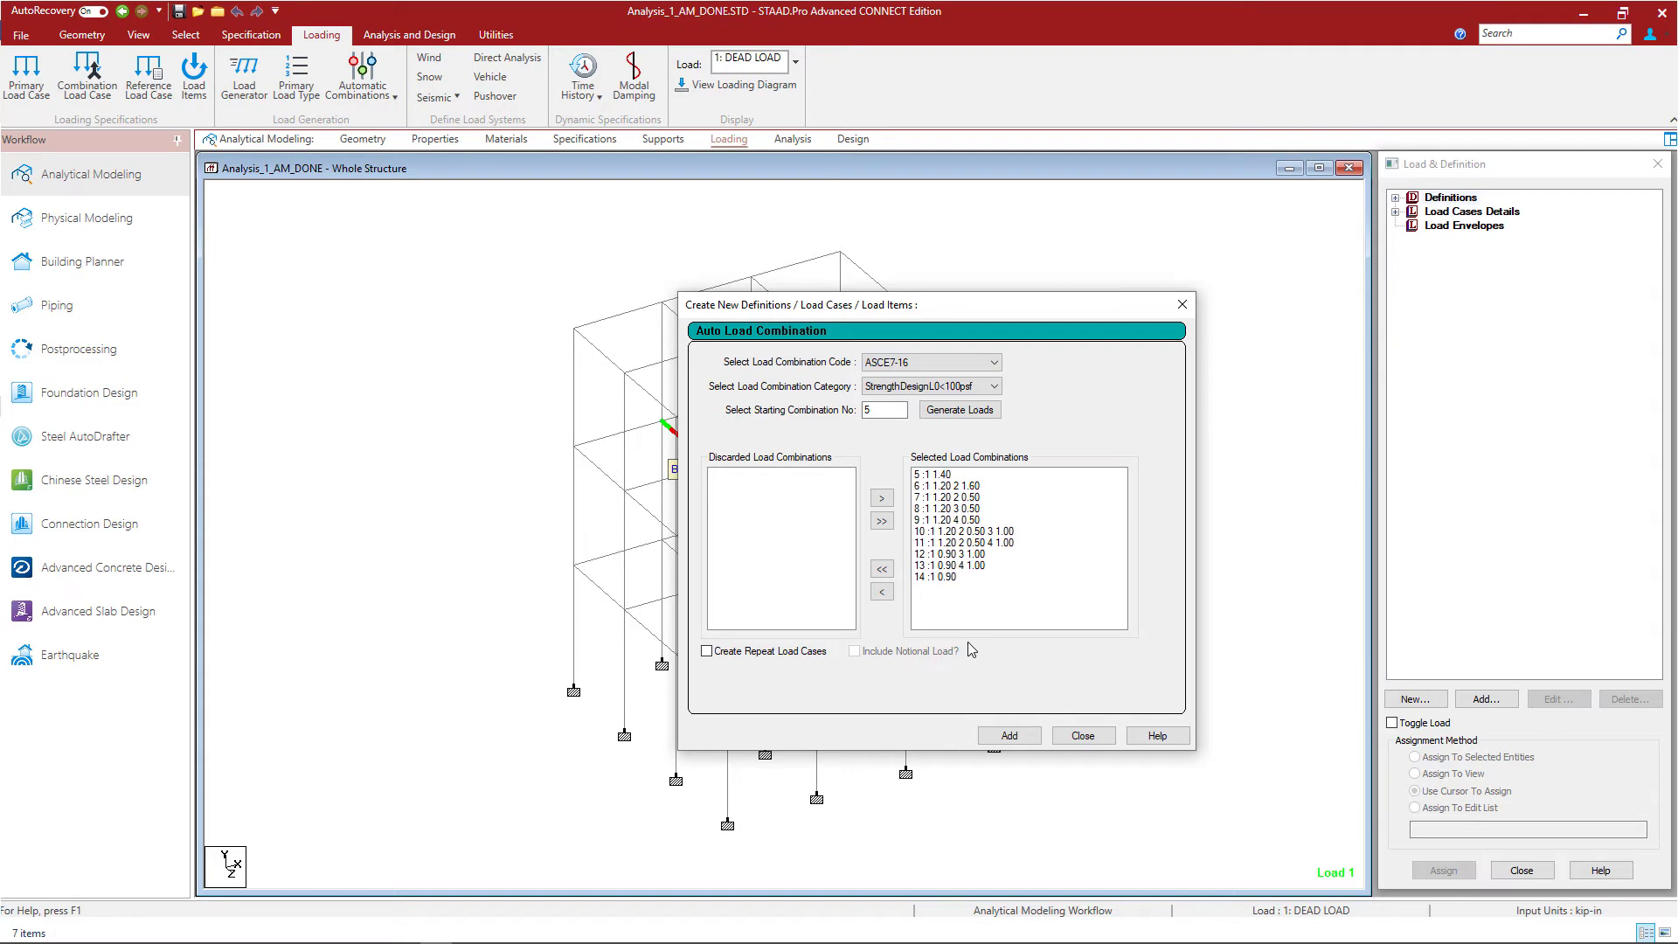
{"action": "left_click", "coordinate": [1007, 735]}
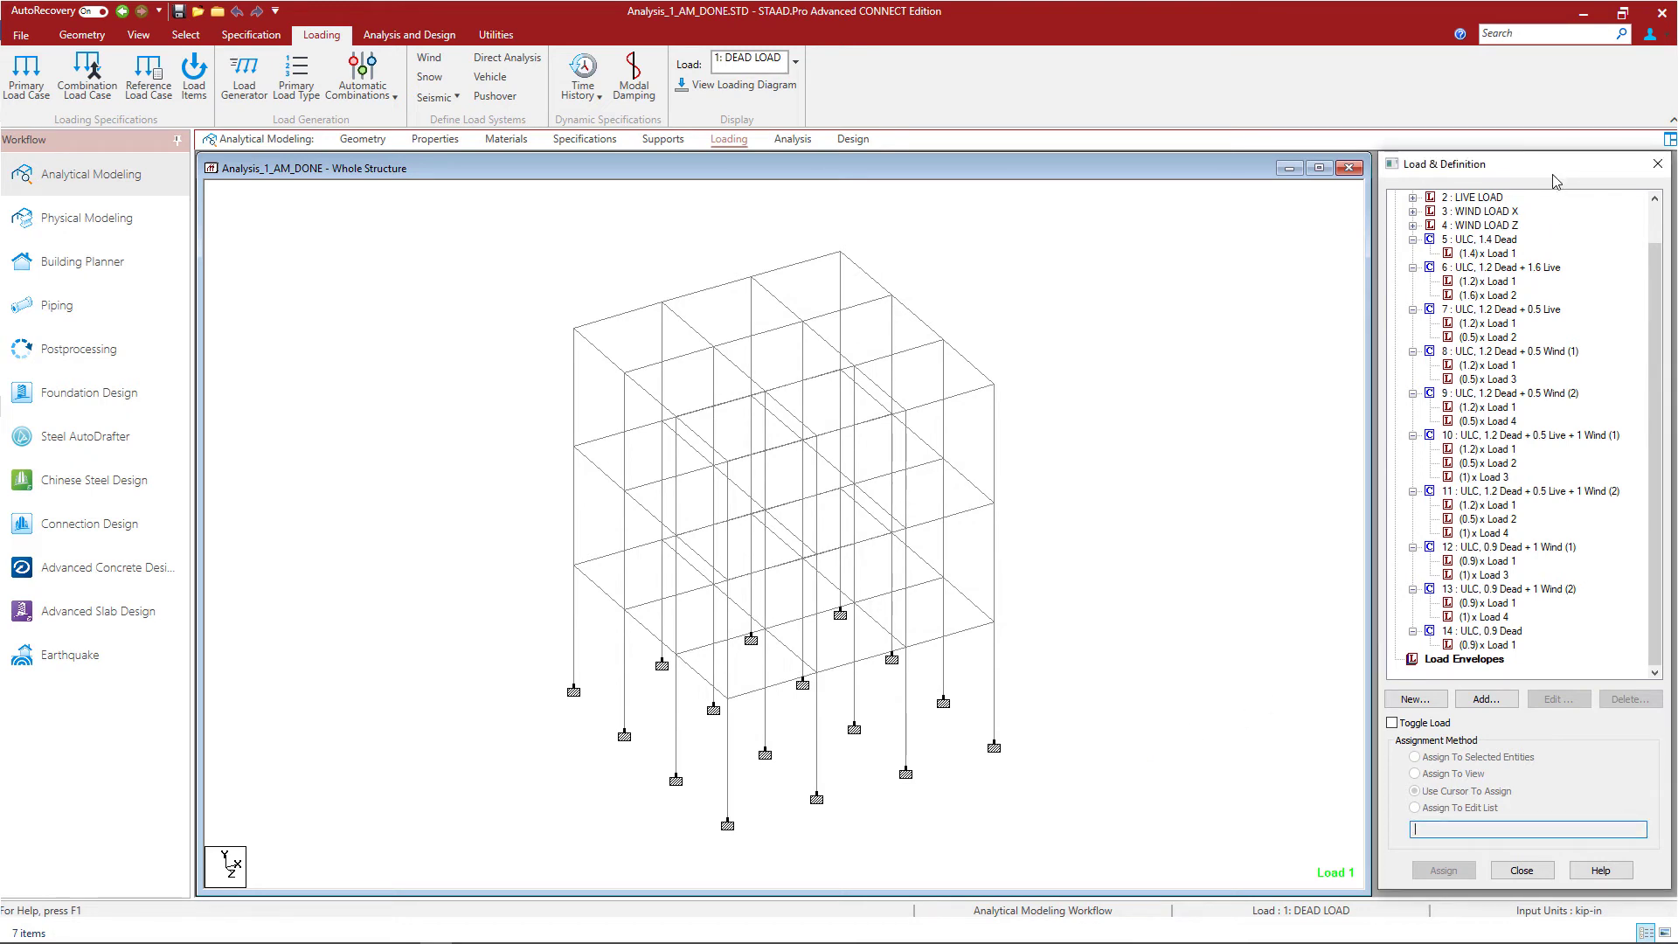
{"action": "mouse_move", "coordinate": [1434, 255]}
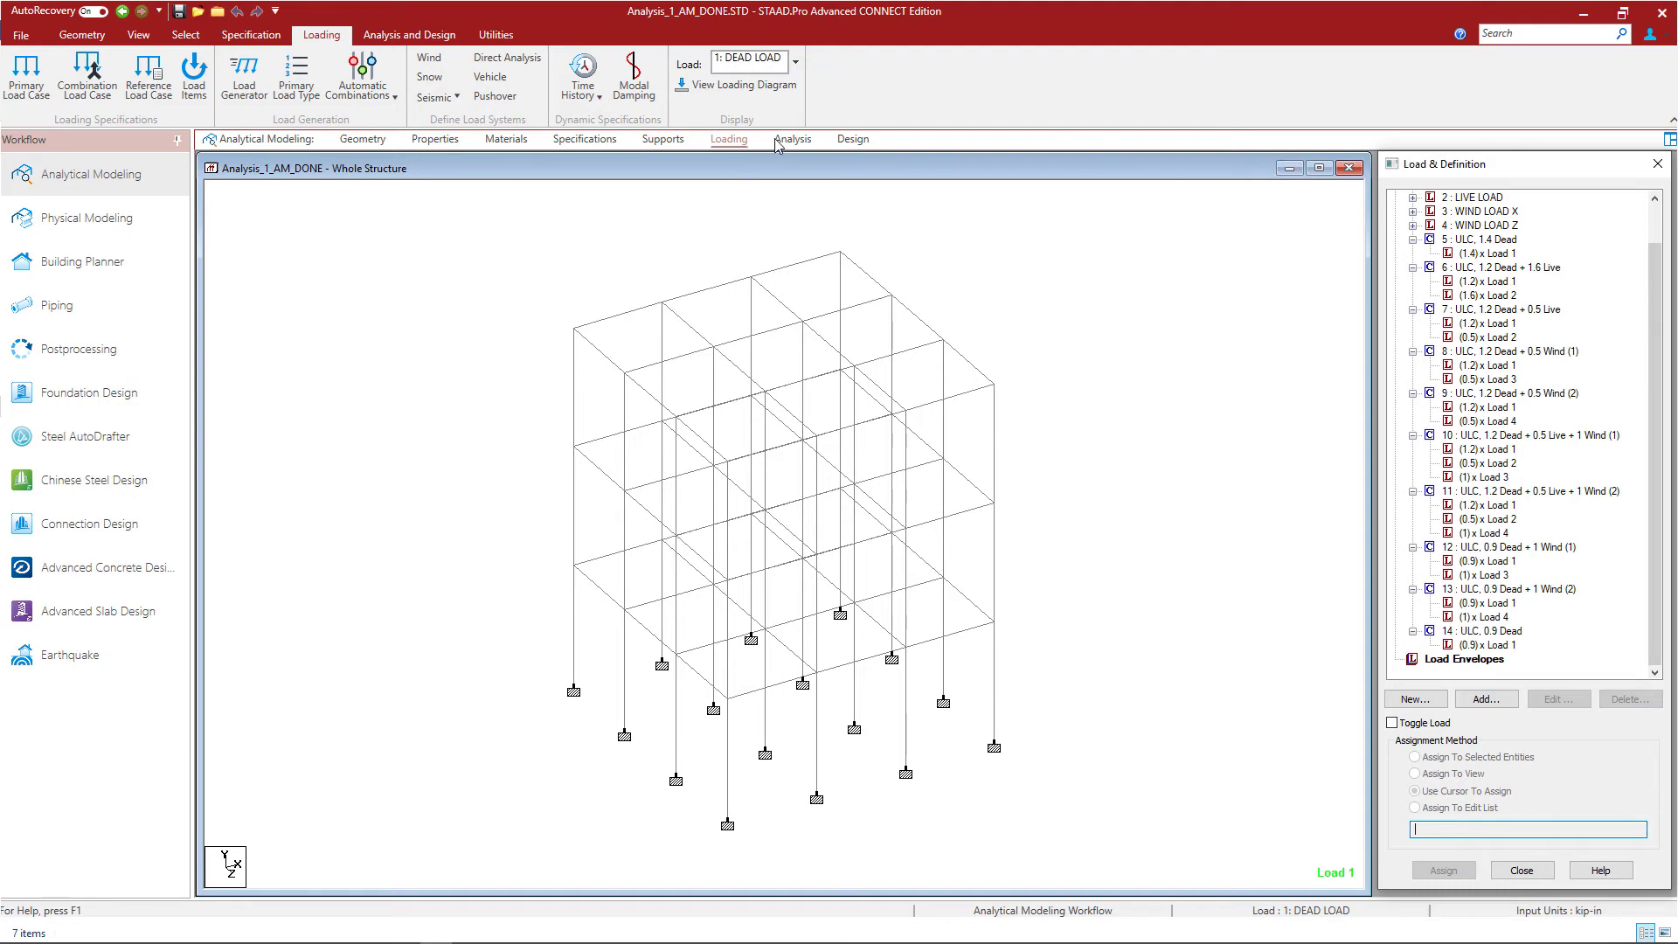
- Show the Analysis - Whole Structure command tree listing load cases 1-4 and combinations 5-14
{"action": "left_click", "coordinate": [407, 35]}
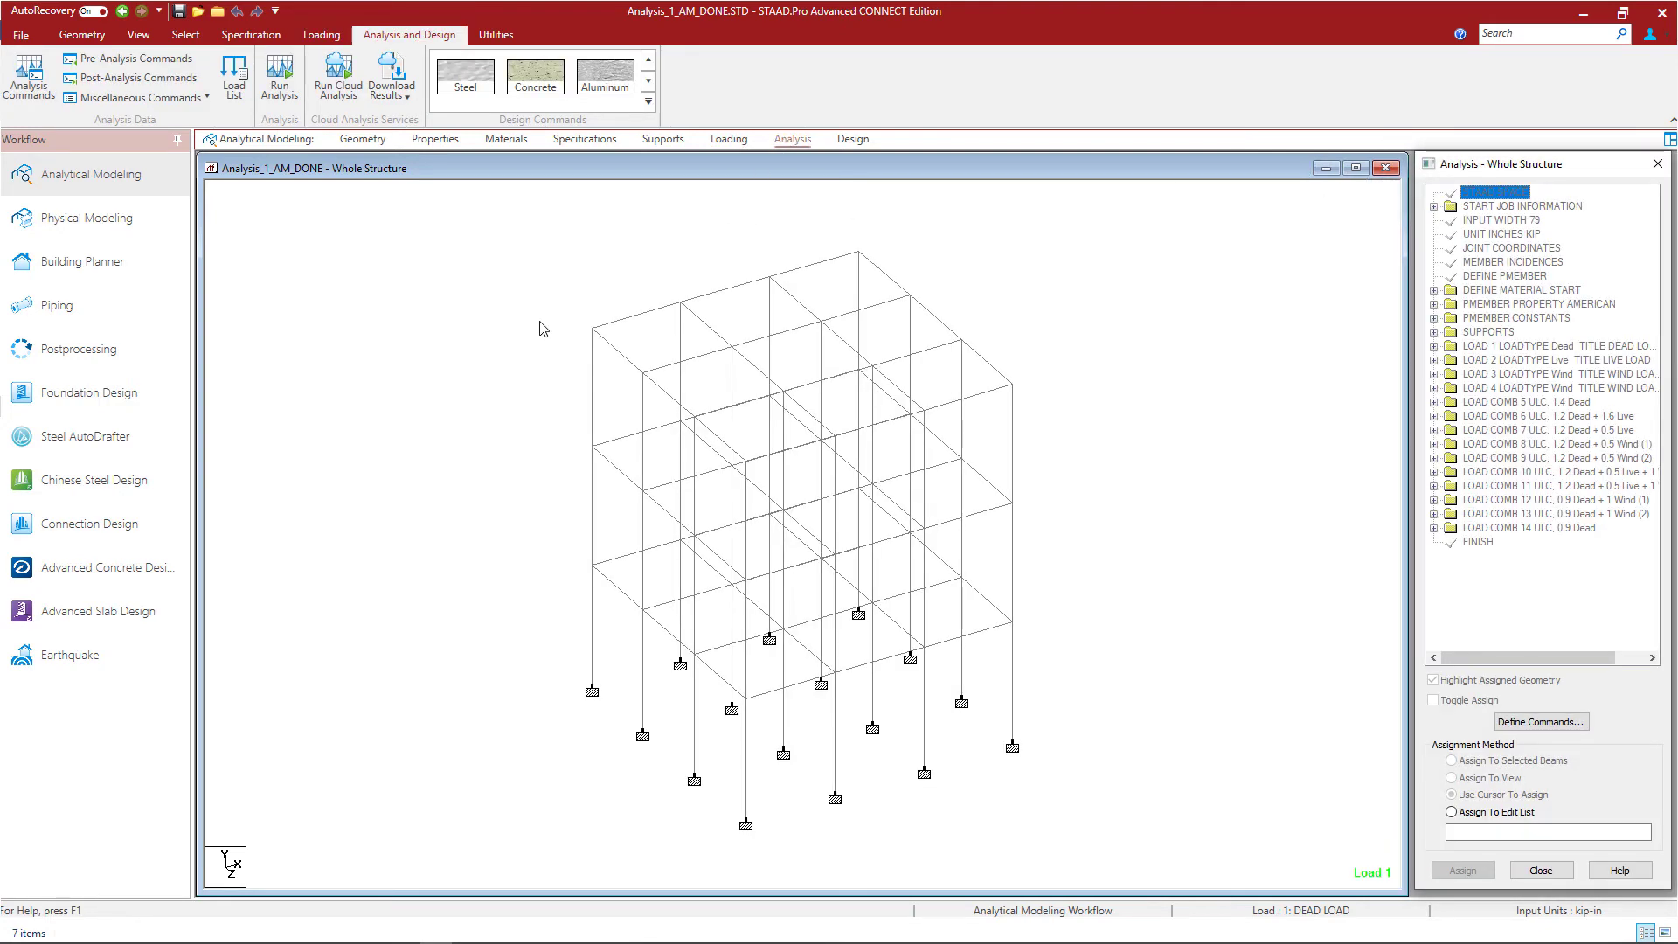
{"action": "mouse_move", "coordinate": [542, 341]}
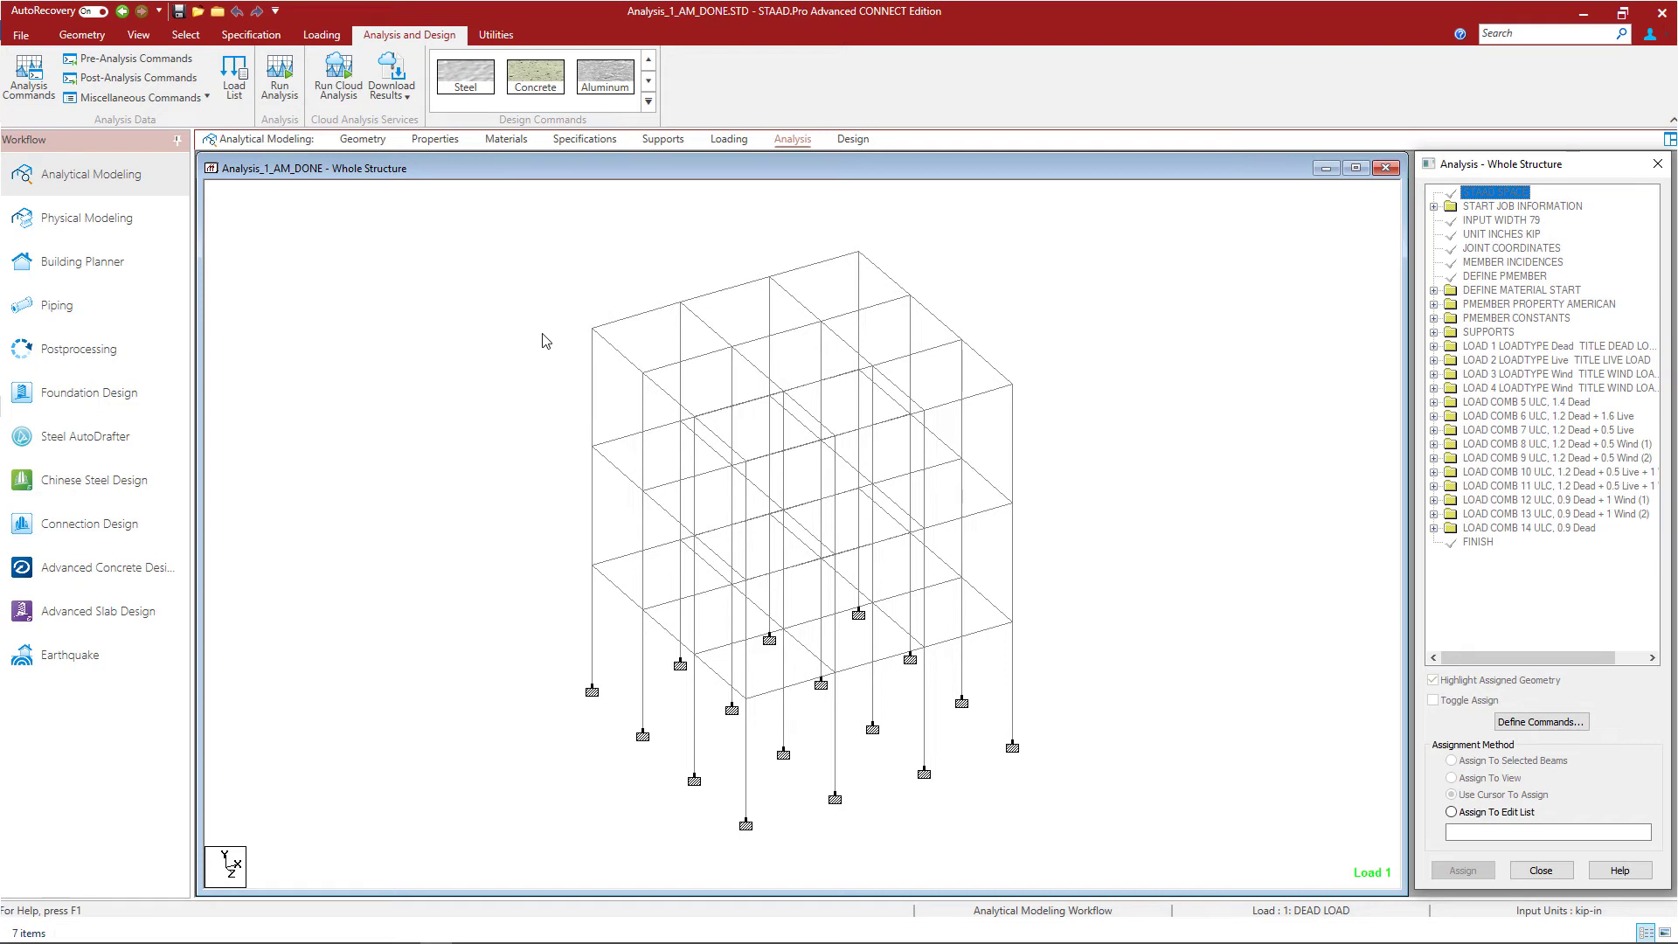
{"action": "mouse_move", "coordinate": [690, 489]}
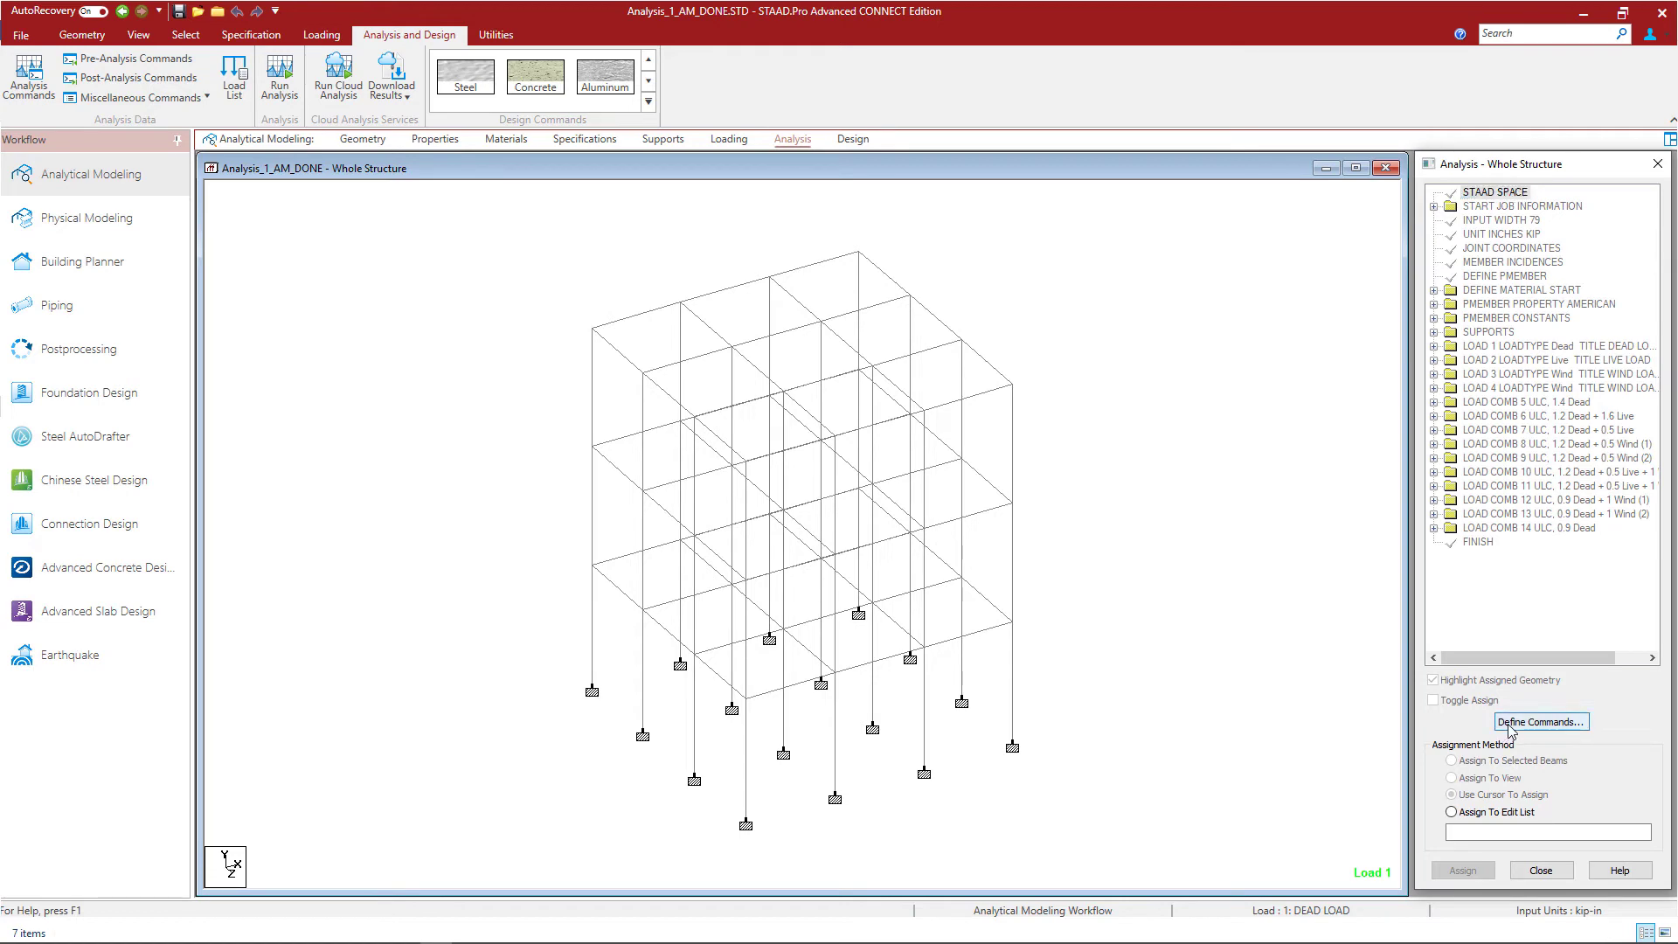
- Bring up the Analysis/Print Commands dialog on the Perform Analysis options
{"action": "left_click", "coordinate": [1538, 720]}
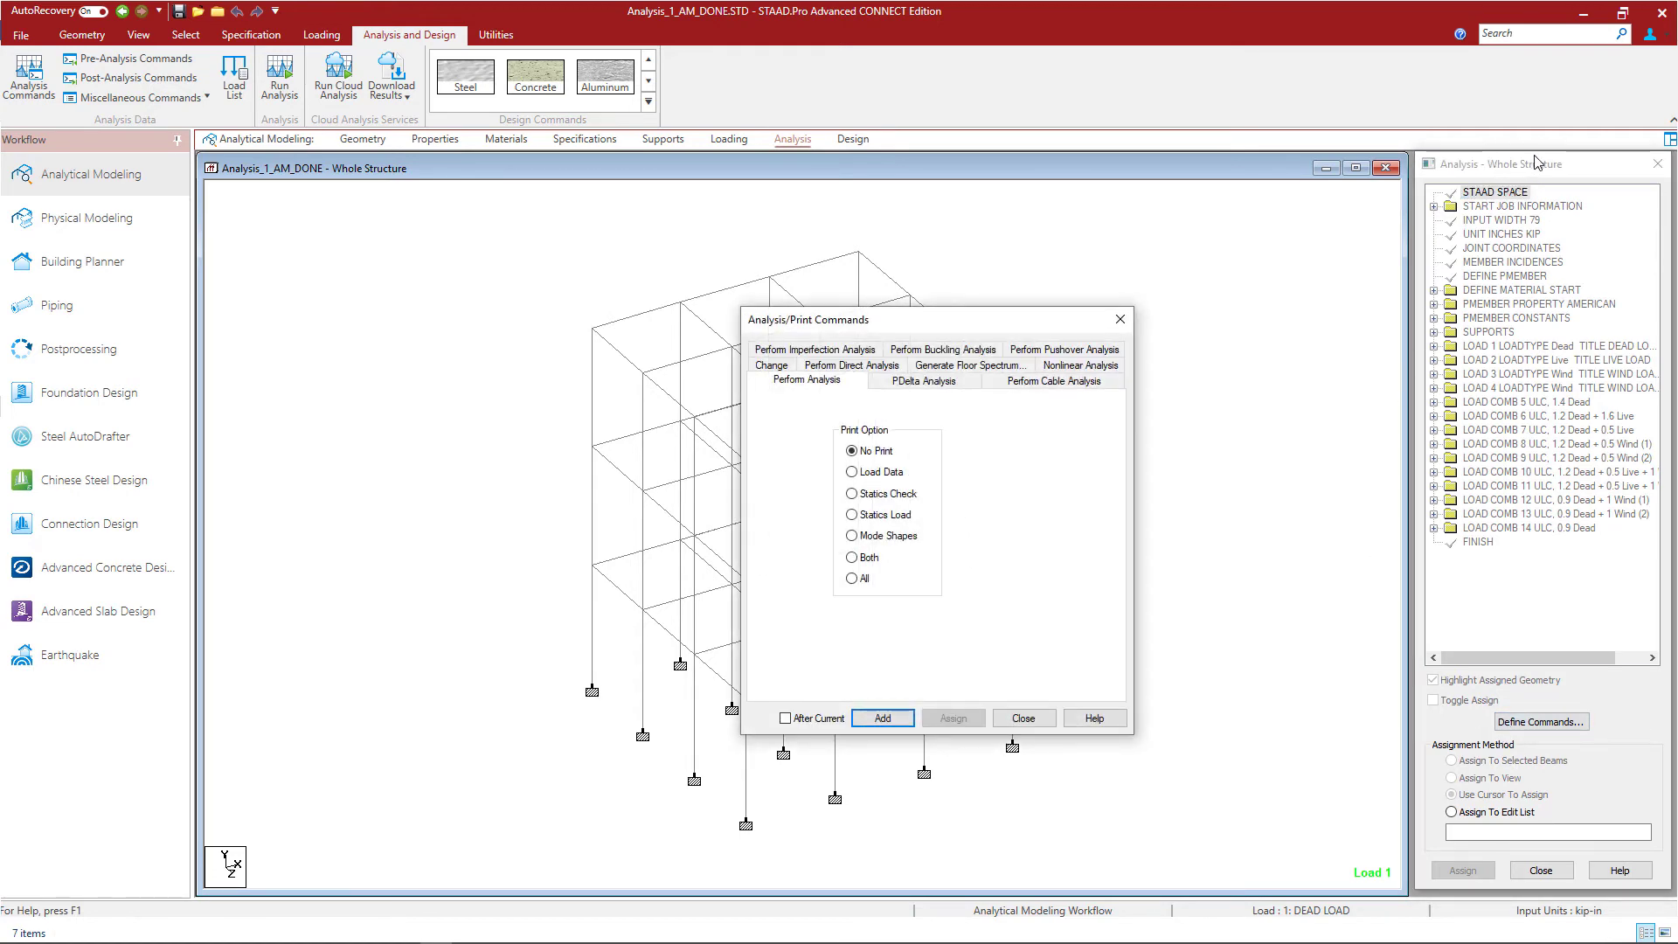
{"action": "mouse_move", "coordinate": [1037, 647]}
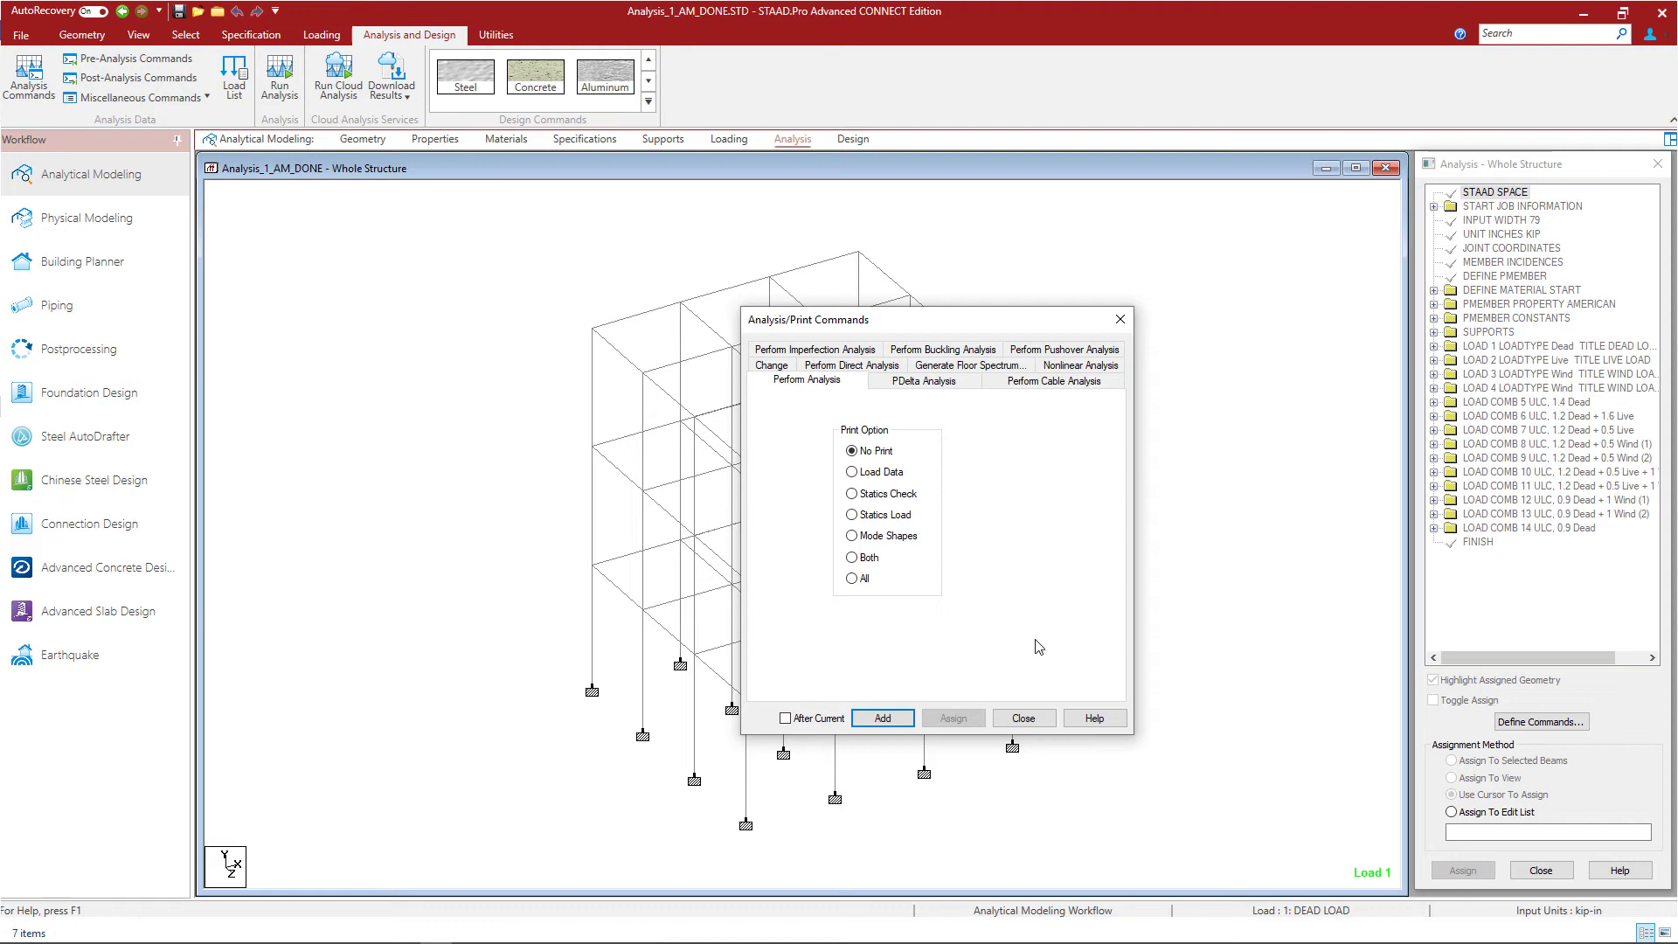
{"action": "mouse_move", "coordinate": [811, 444]}
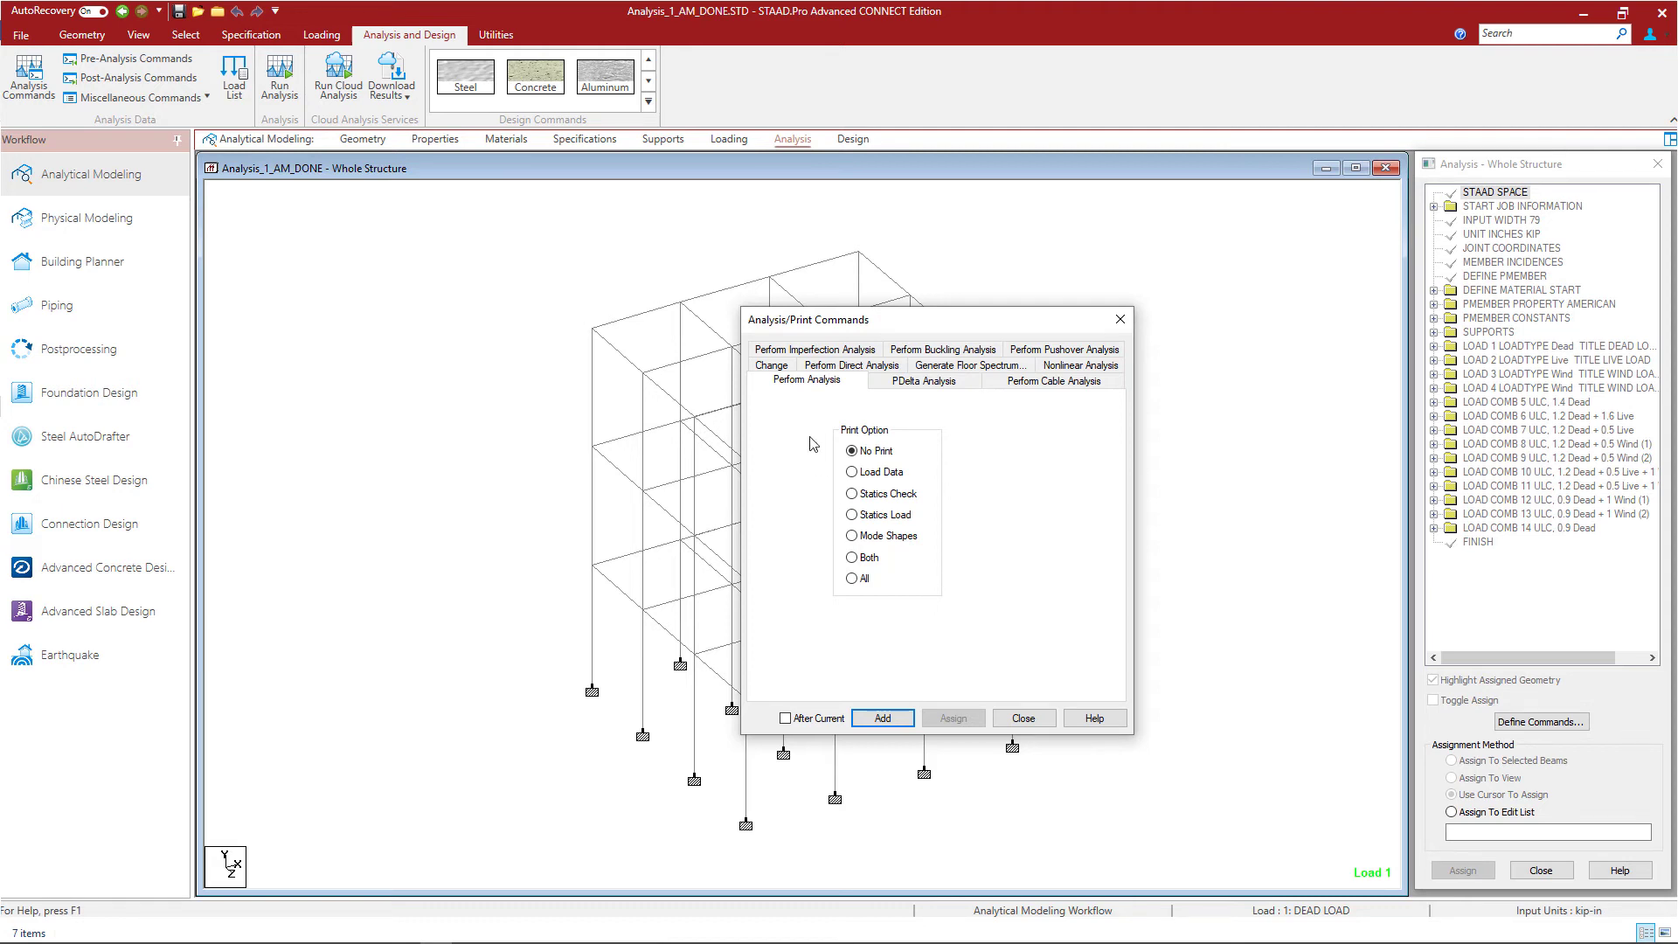
{"action": "mouse_move", "coordinate": [788, 430]}
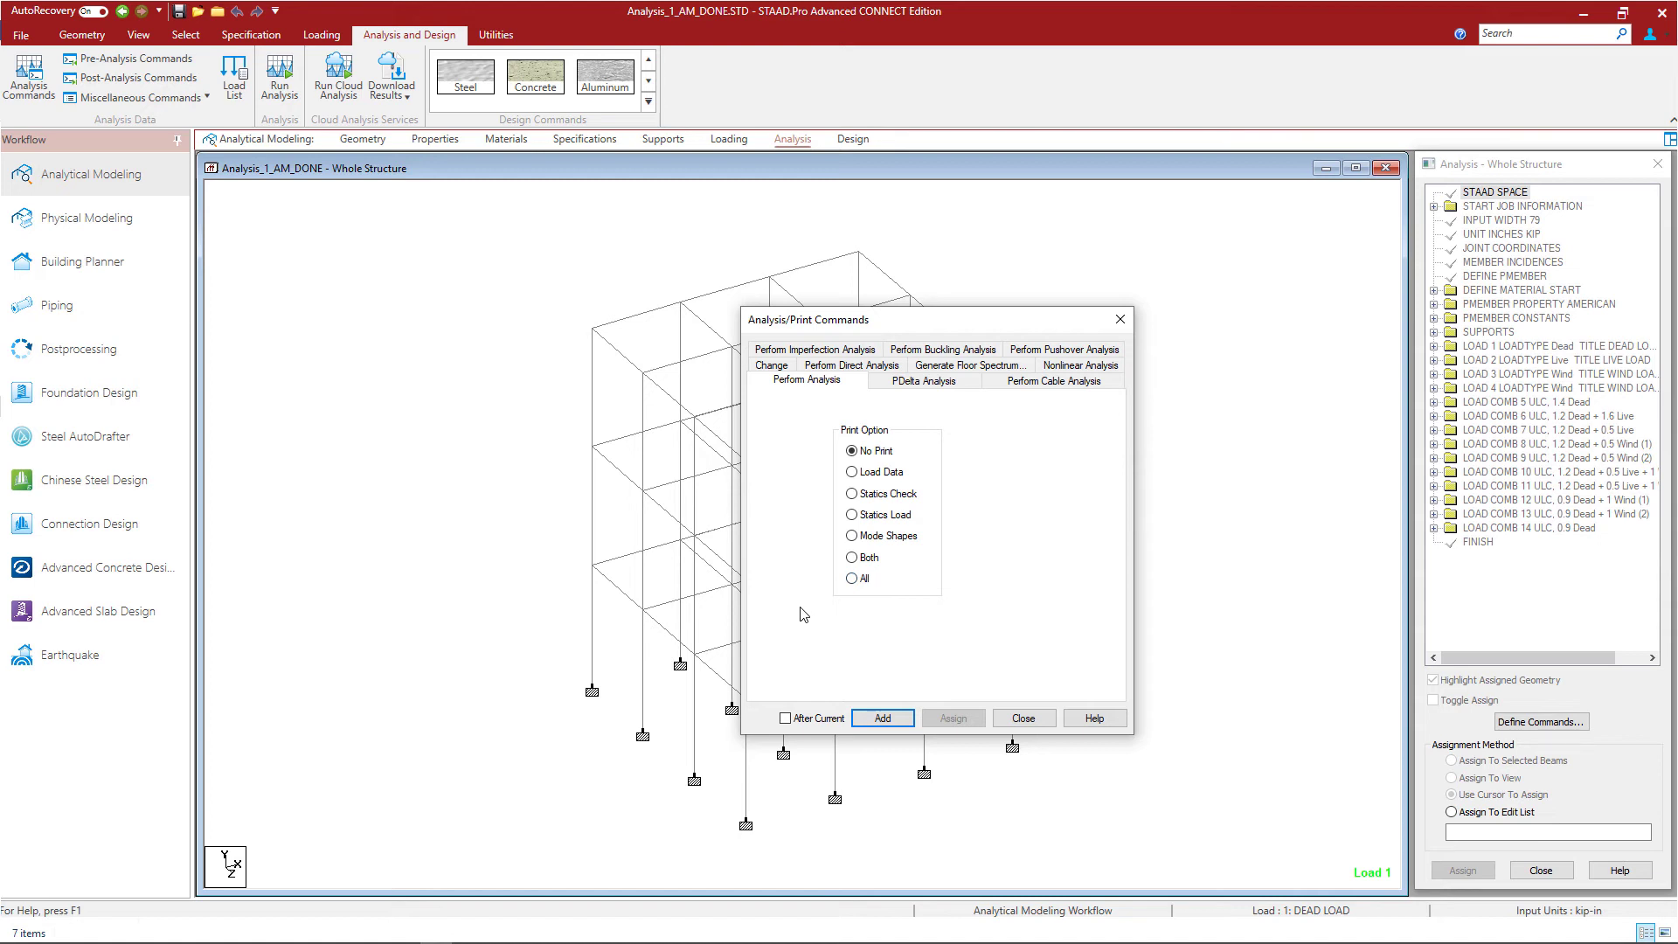
{"action": "mouse_move", "coordinate": [874, 476]}
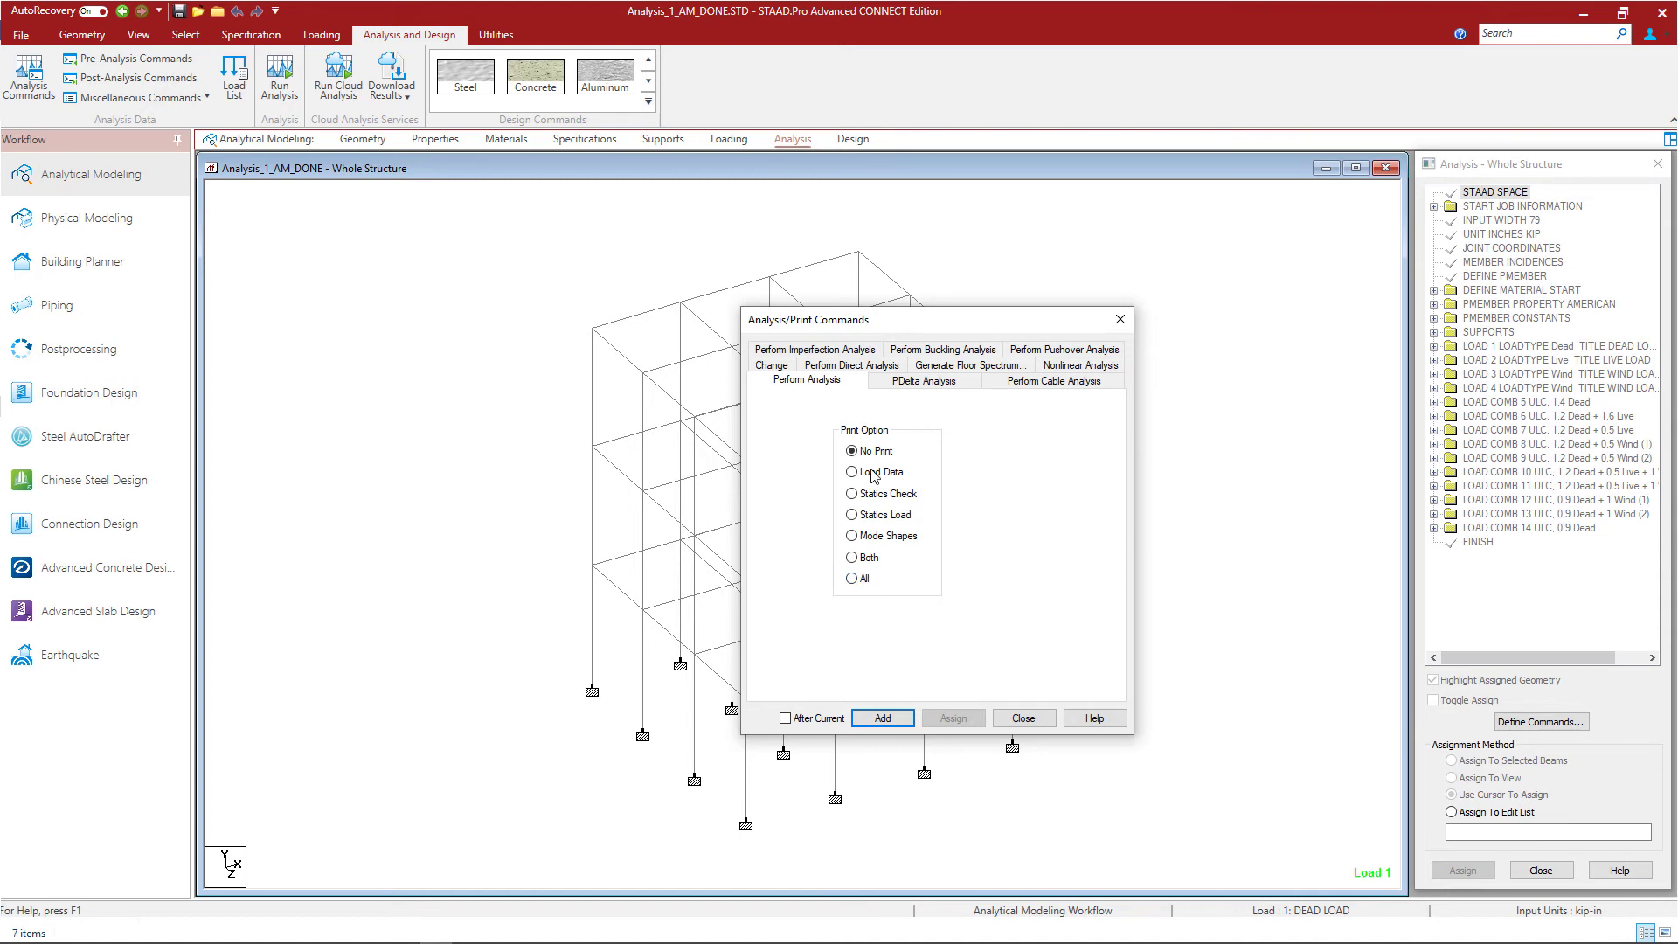
{"action": "mouse_move", "coordinate": [1094, 717]}
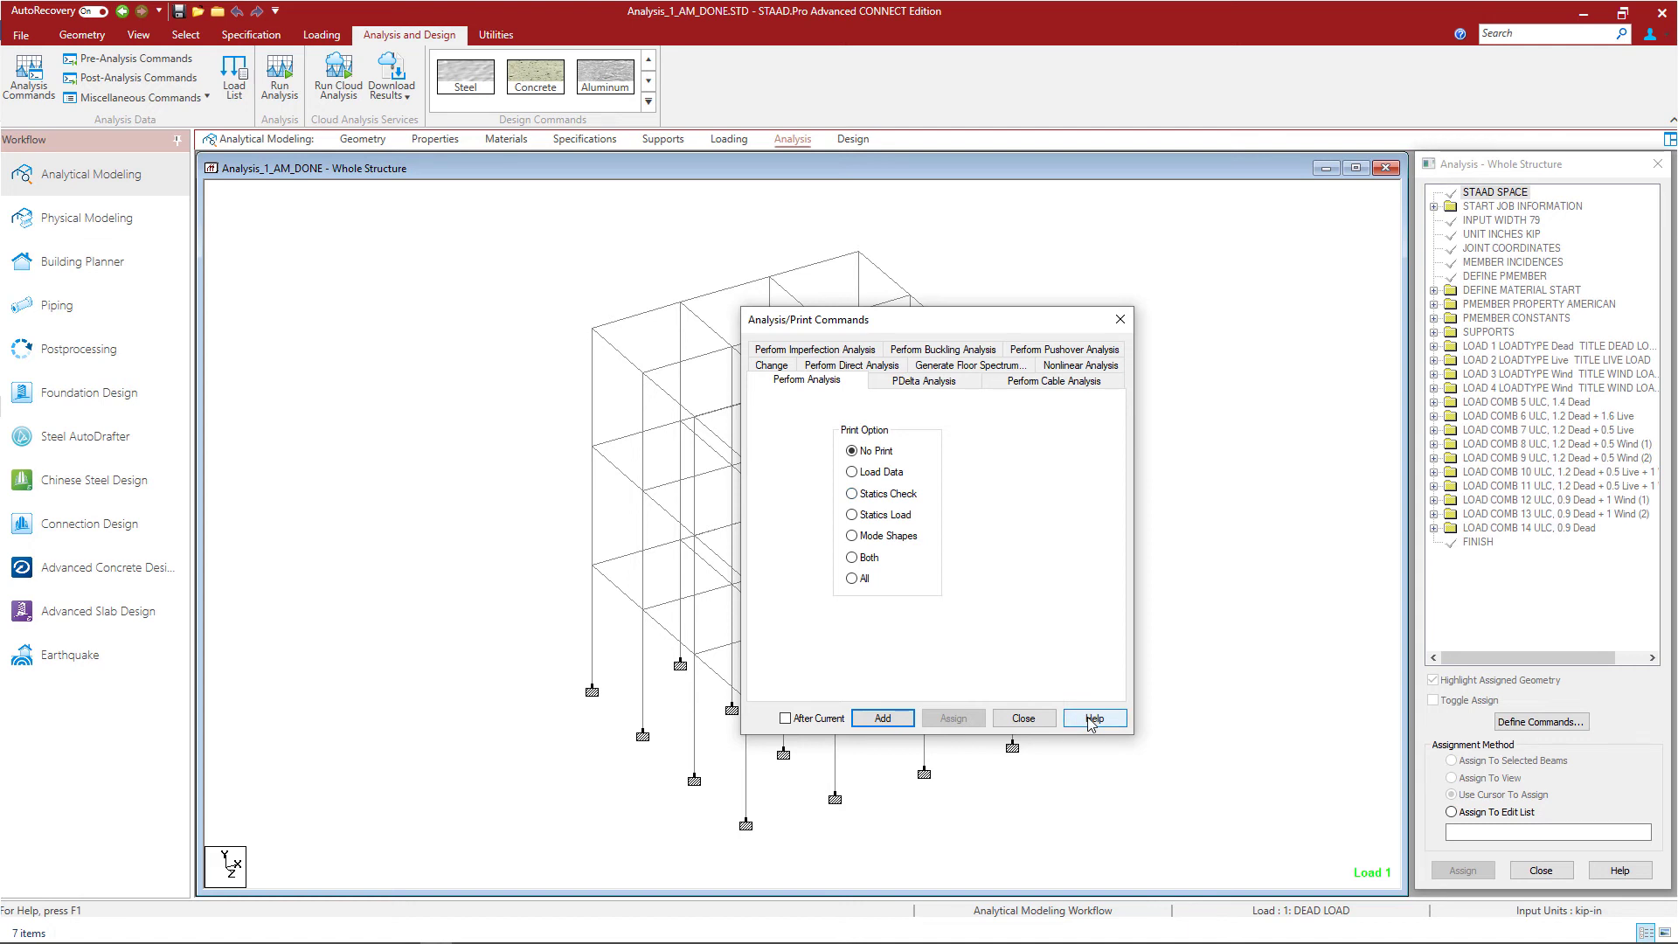
{"action": "mouse_move", "coordinate": [636, 631]}
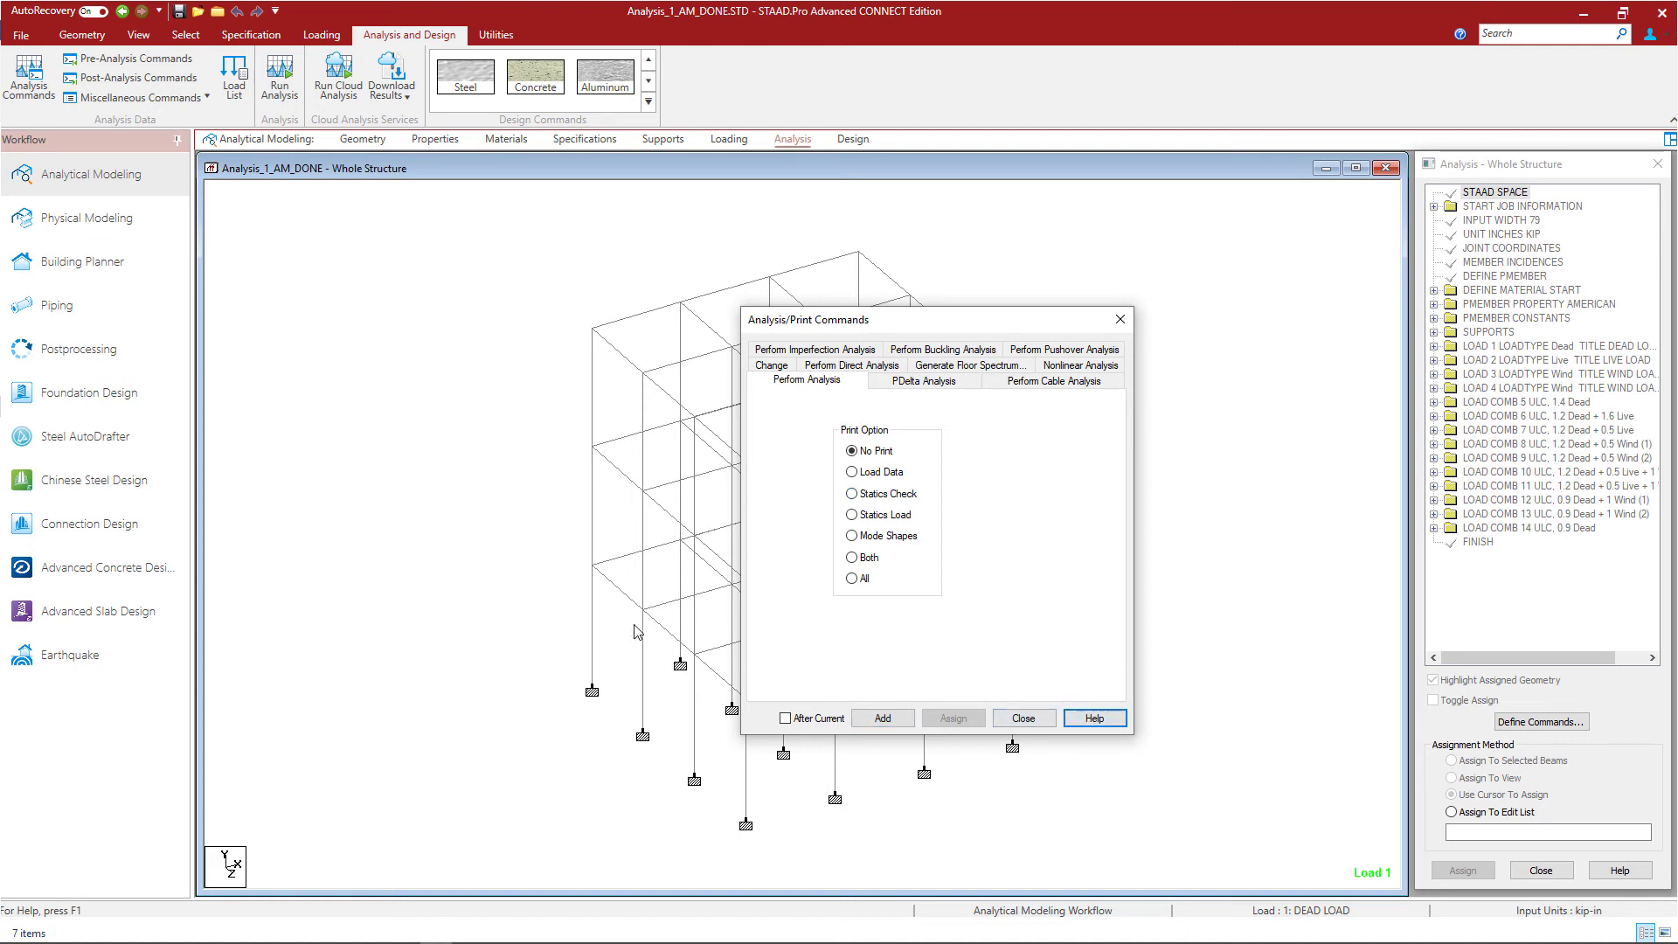
- View the STAAD.Pro Help page describing the Perform Analysis print options, No Print to All
{"action": "left_click", "coordinate": [1094, 717]}
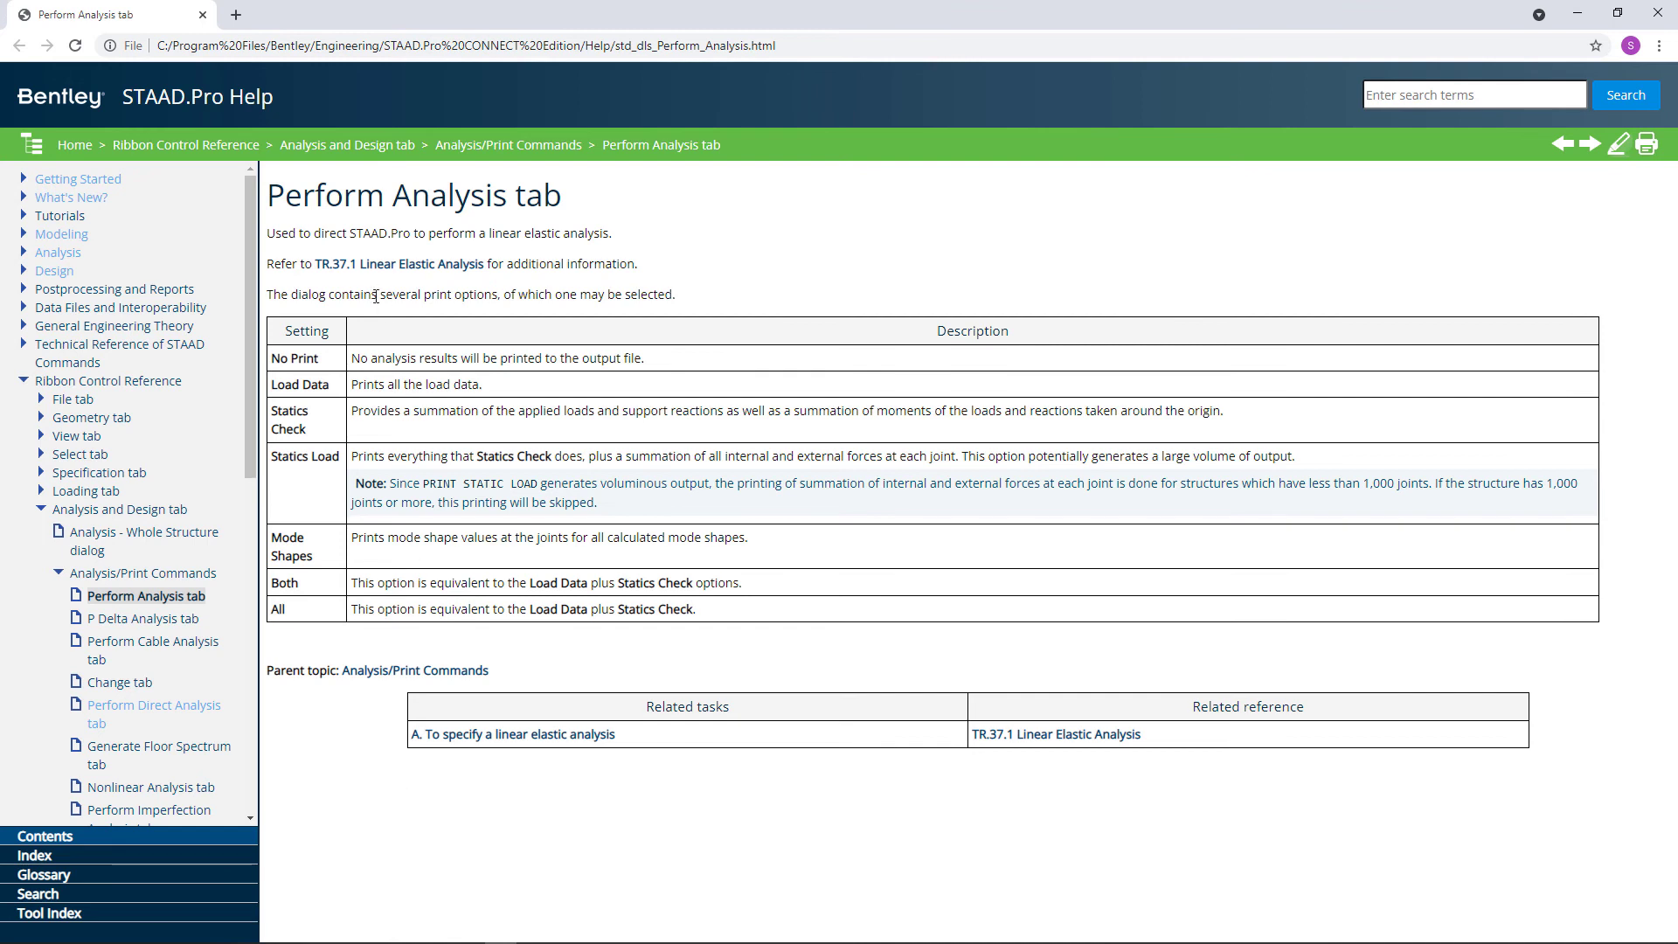
{"action": "mouse_move", "coordinate": [418, 265]}
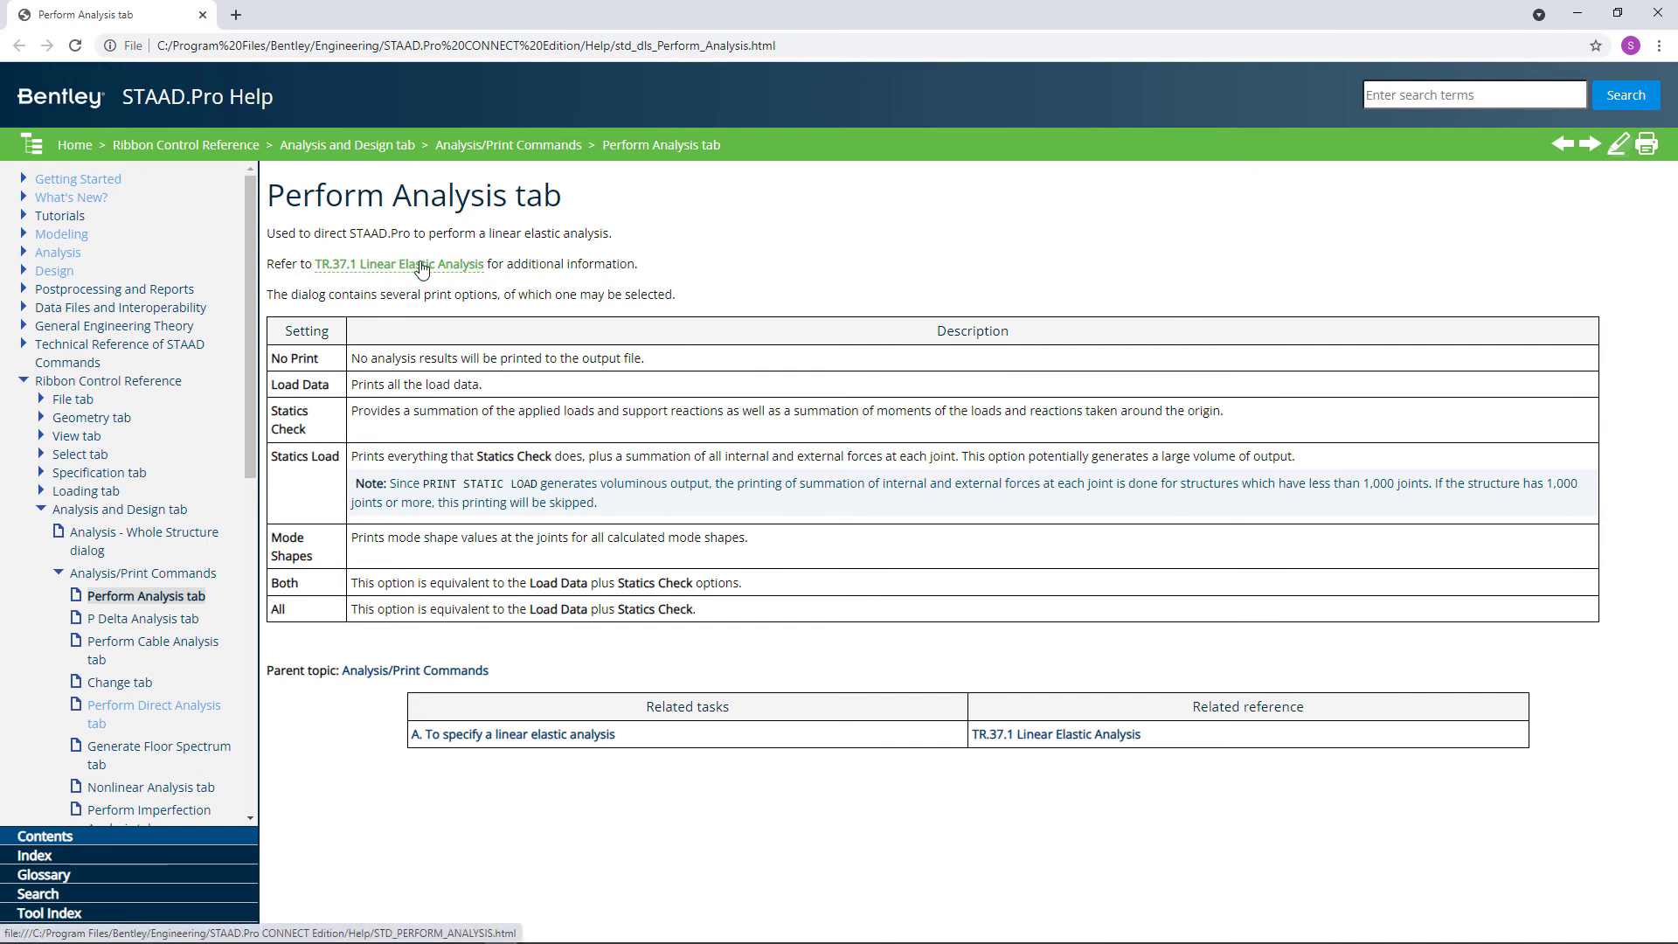
{"action": "mouse_move", "coordinate": [299, 73]}
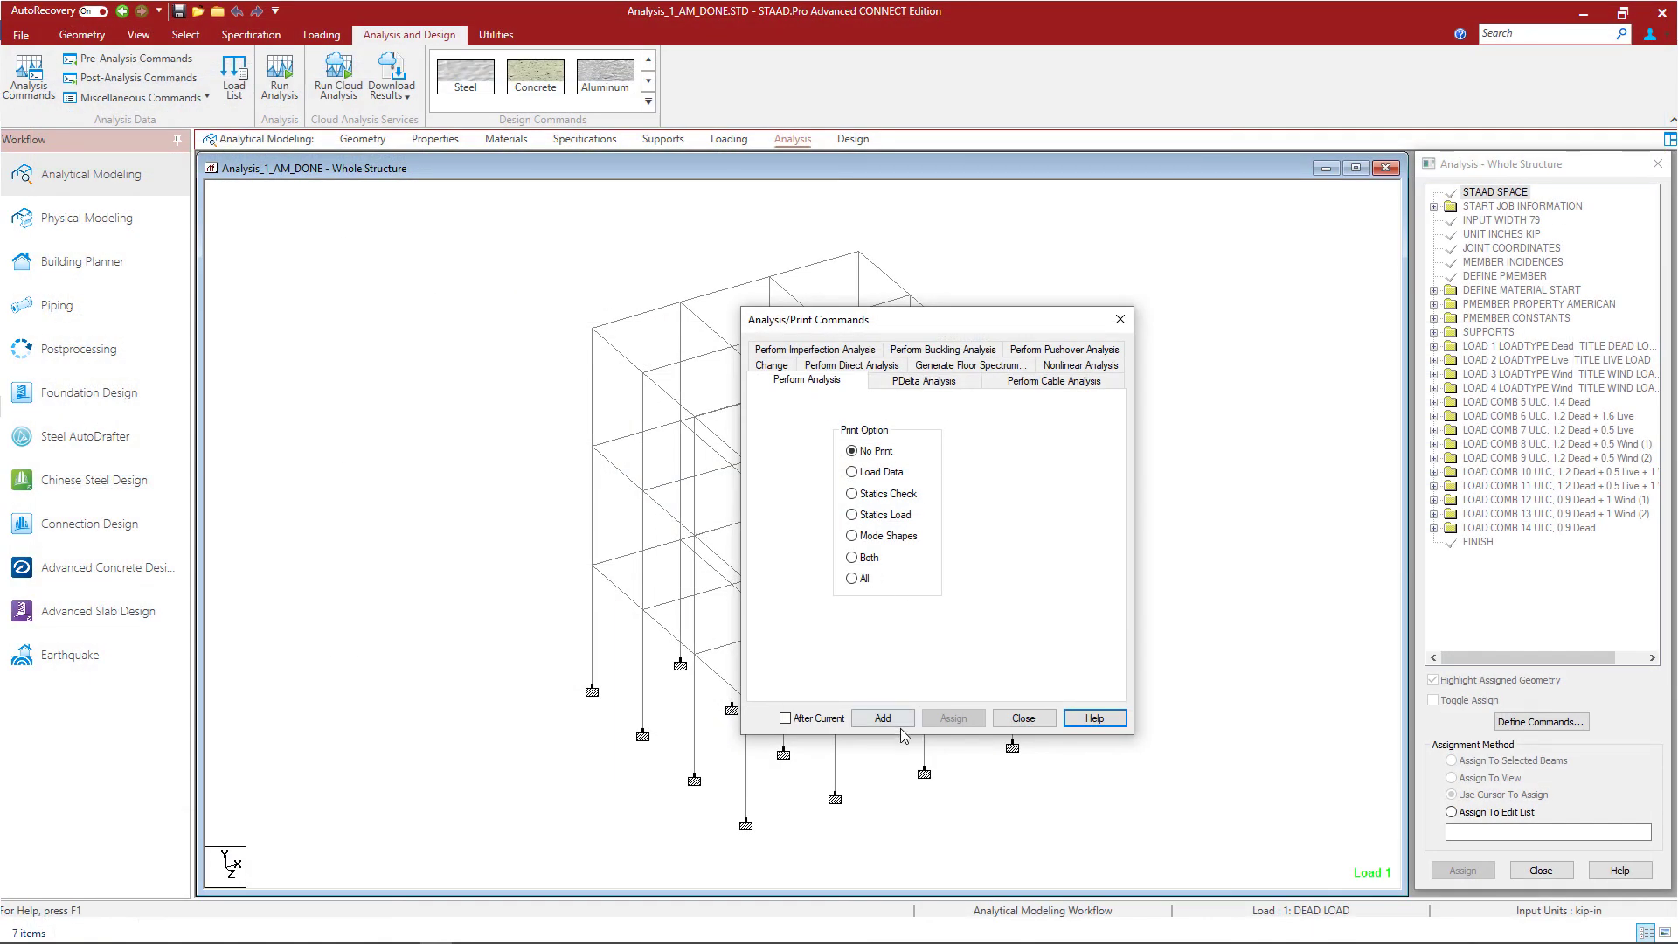
- Add a PERFORM ANALYSIS command with No Print just before FINISH
{"action": "left_click", "coordinate": [881, 717]}
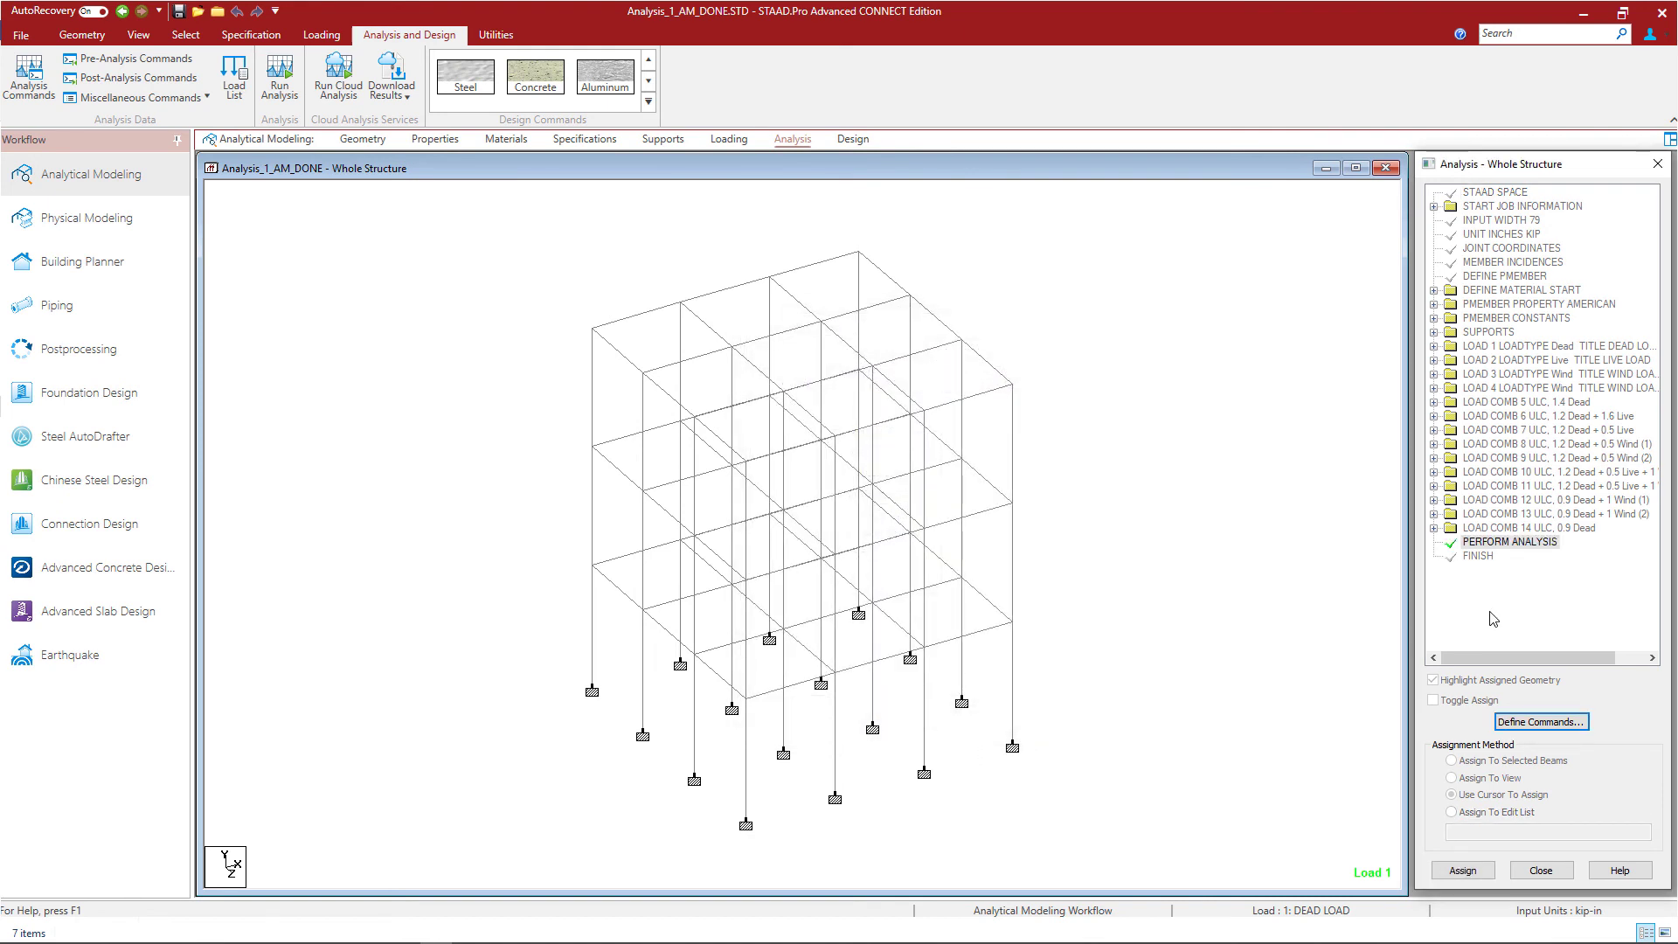
{"action": "mouse_move", "coordinate": [1207, 479]}
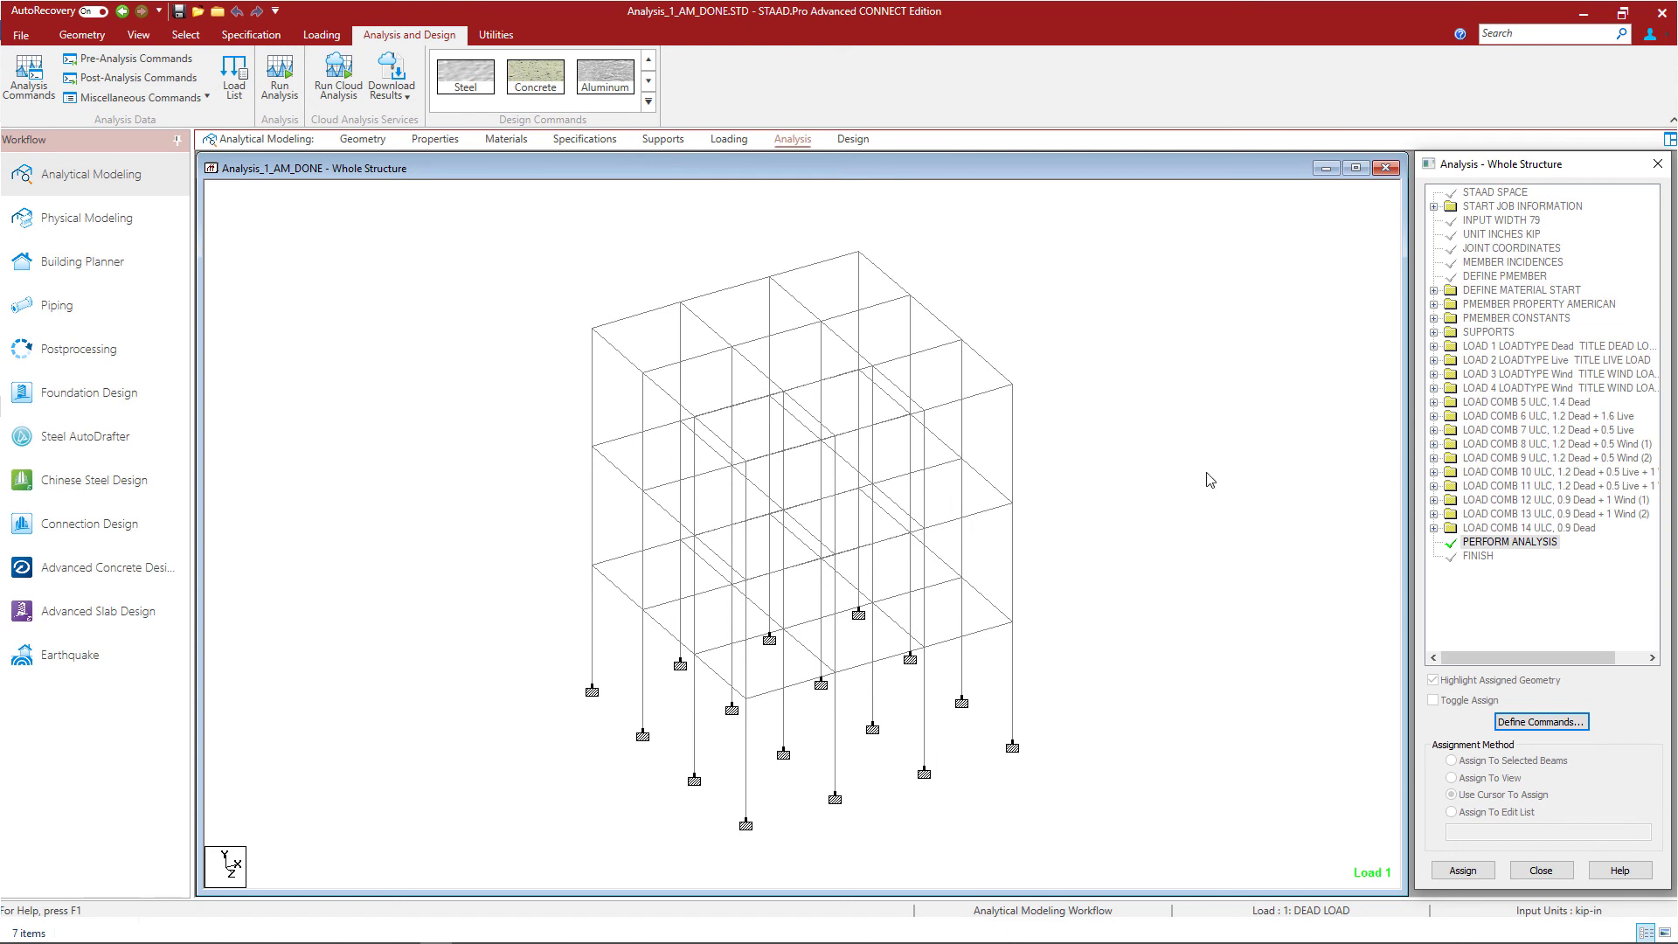
{"action": "mouse_move", "coordinate": [338, 388]}
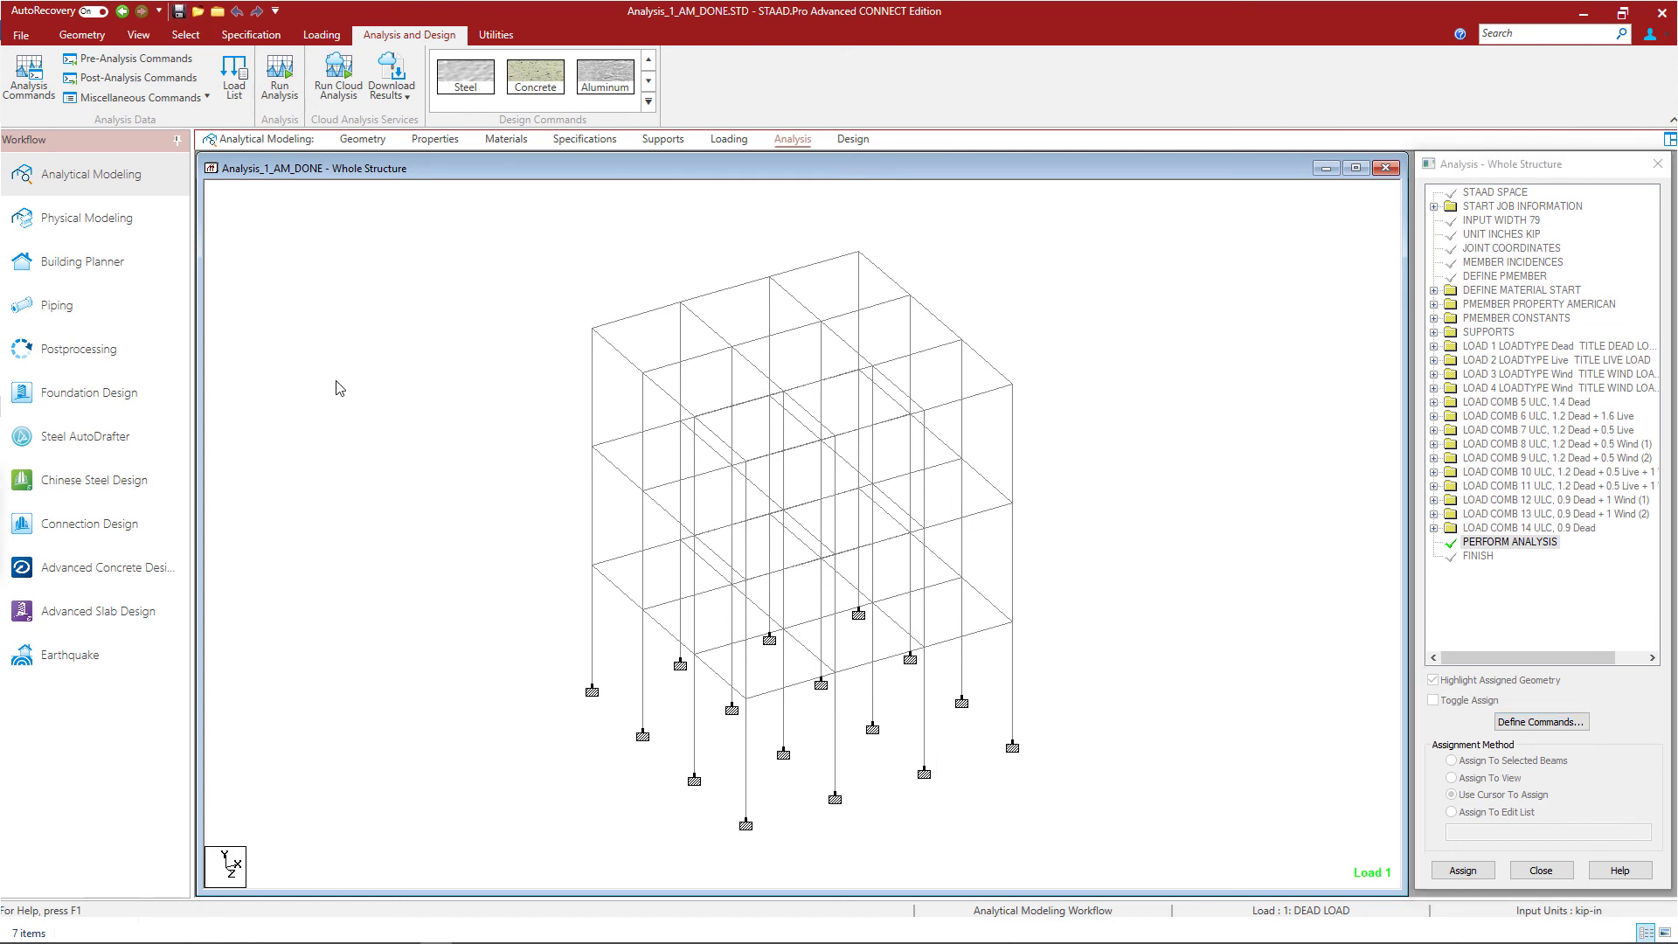